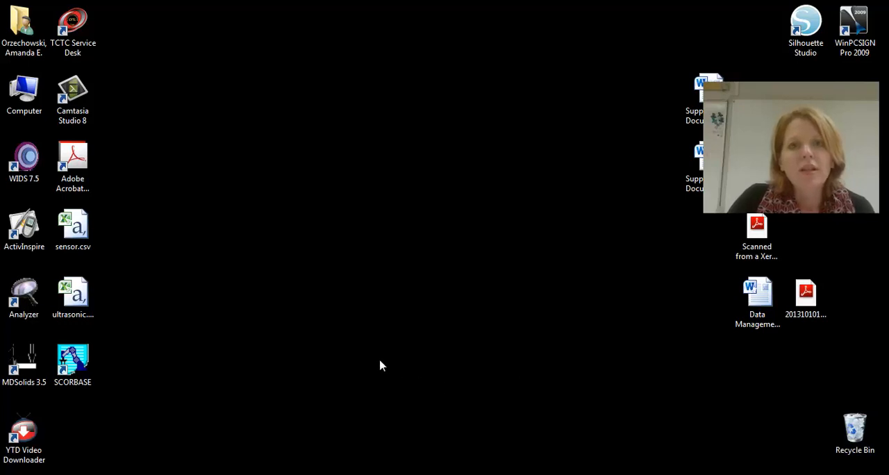
pyautogui.moveTo(249, 380)
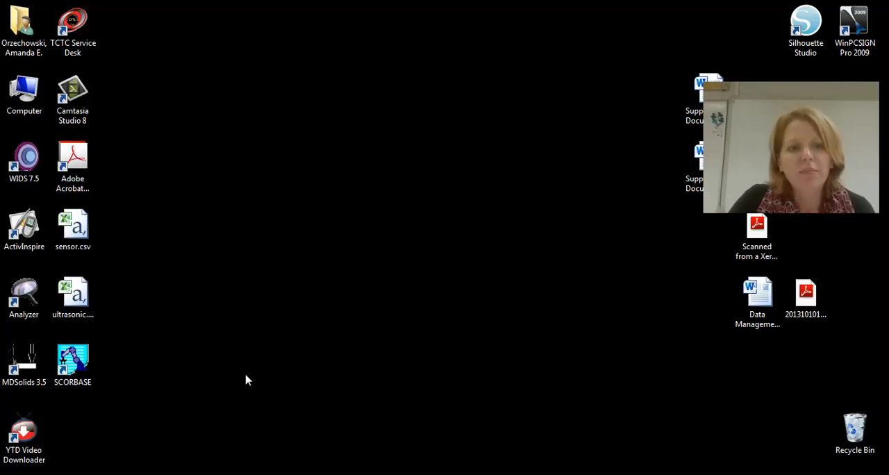
pyautogui.moveTo(124, 392)
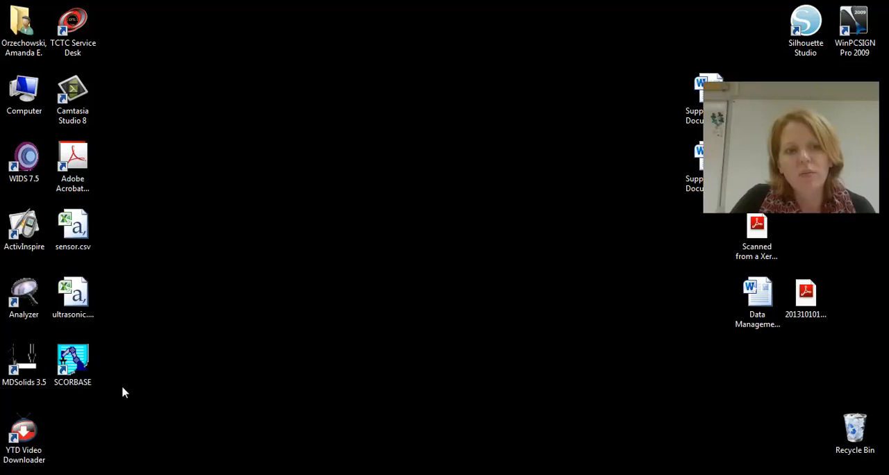
pyautogui.moveTo(186, 350)
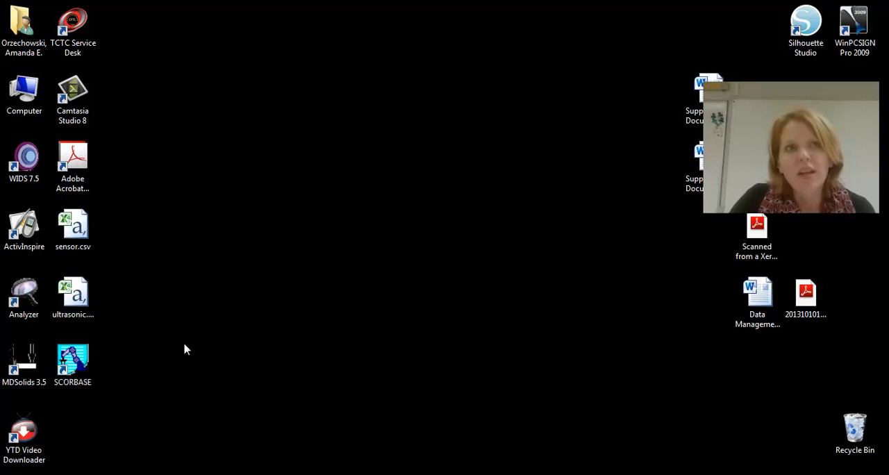
# - Launch SCORBASE from its desktop shortcut and start a new untitled program
pyautogui.click(72, 361)
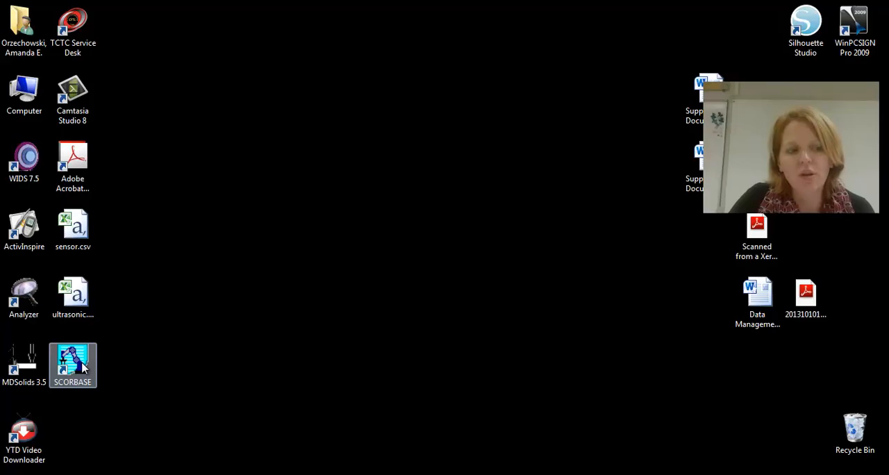
pyautogui.doubleClick(72, 364)
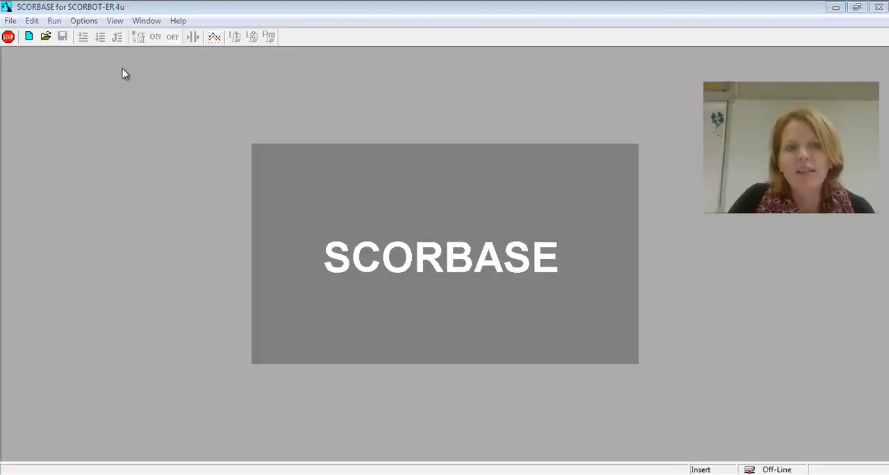
pyautogui.moveTo(858, 436)
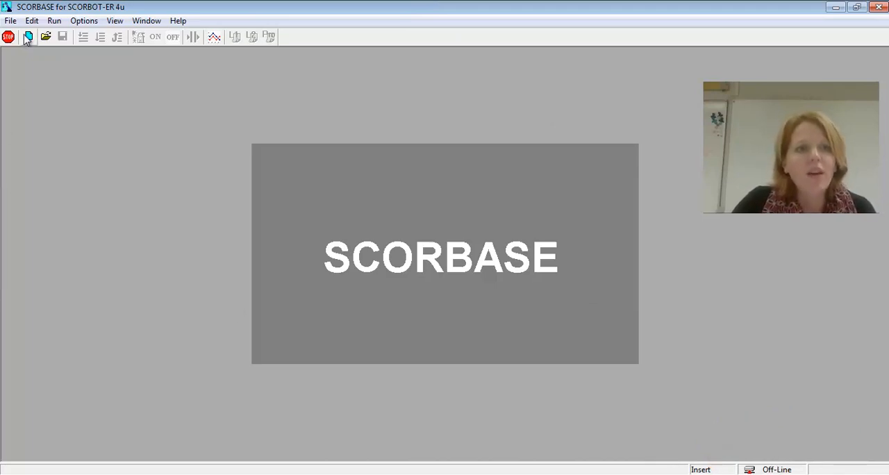
pyautogui.click(28, 36)
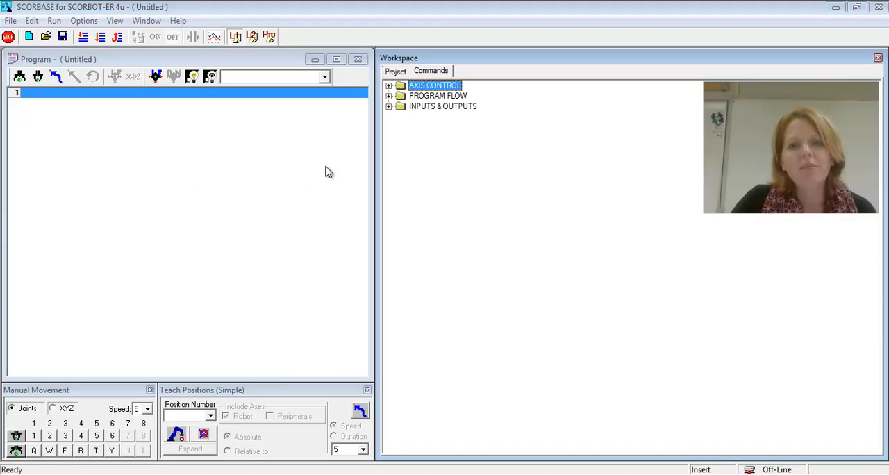
pyautogui.moveTo(278, 70)
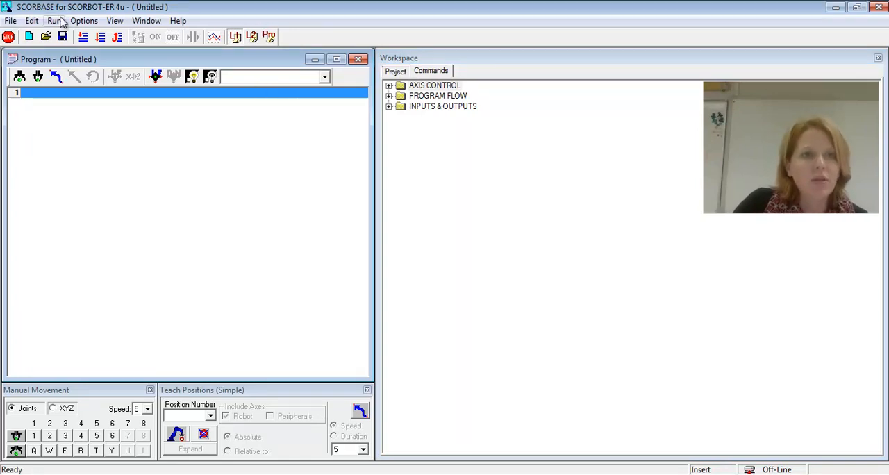
# - Show the Run menu with Search Home, single-line, single-cycle and continuous run commands
pyautogui.click(54, 19)
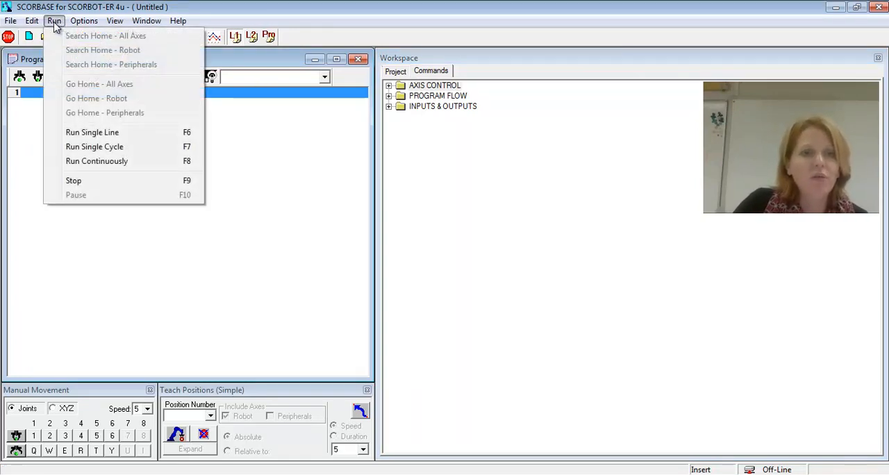
pyautogui.moveTo(106, 37)
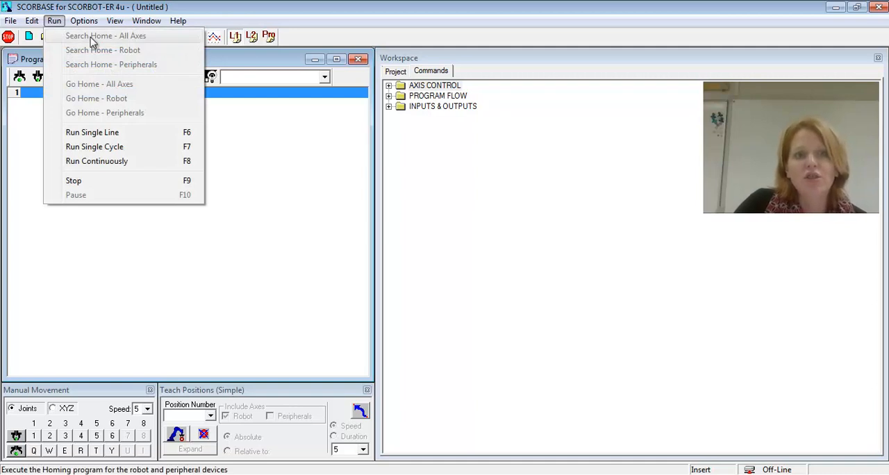
pyautogui.moveTo(103, 50)
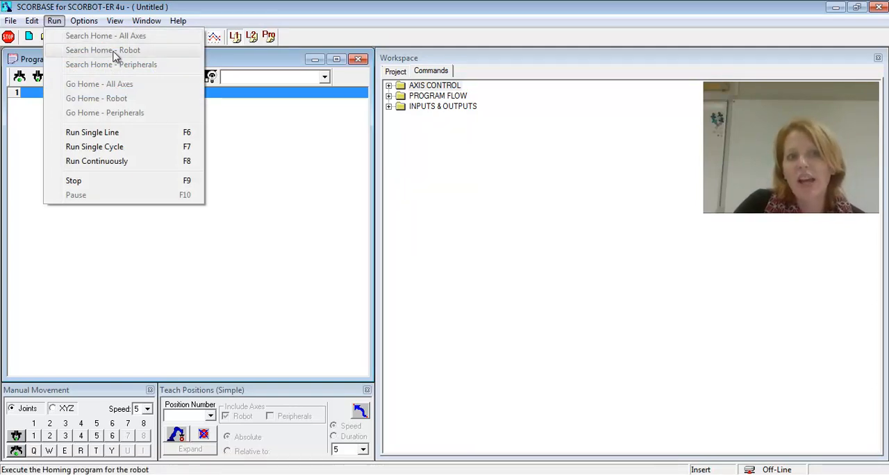
pyautogui.moveTo(105, 37)
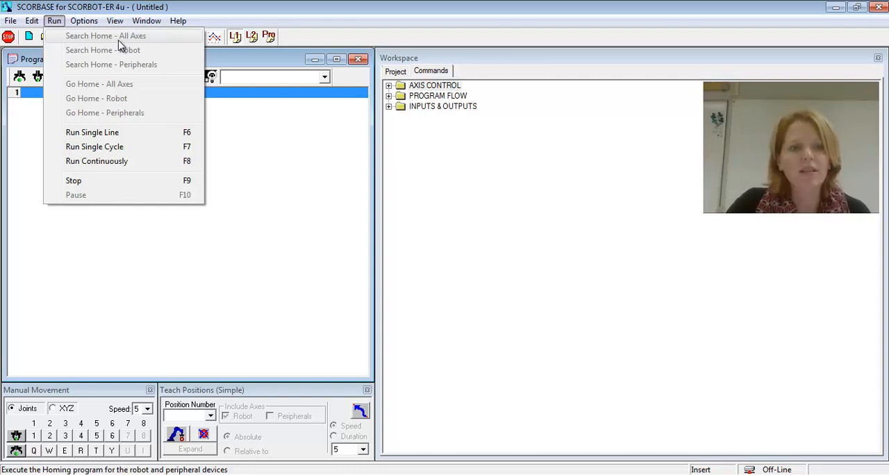
# - Dismiss the Run menu without choosing a command and return to the Manual Movement panel
pyautogui.click(281, 298)
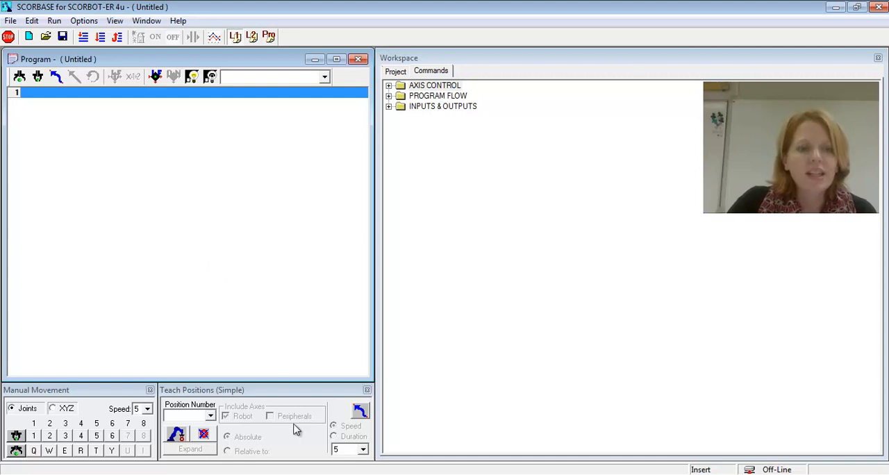
pyautogui.moveTo(131, 422)
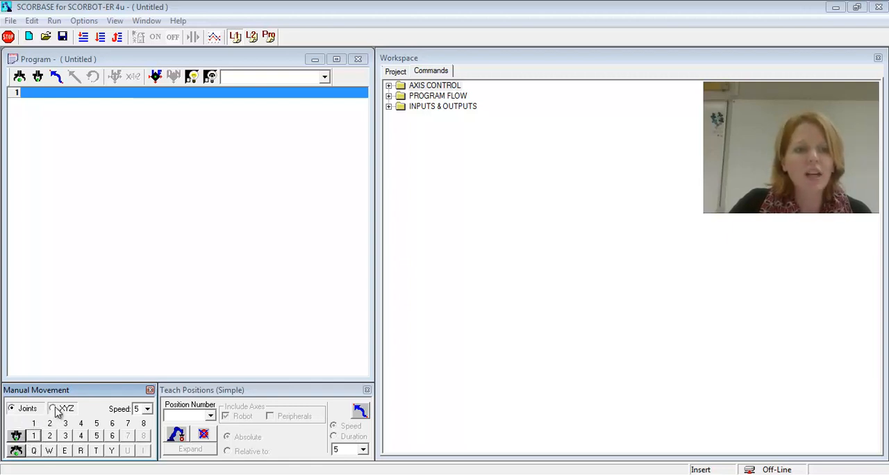
pyautogui.click(53, 408)
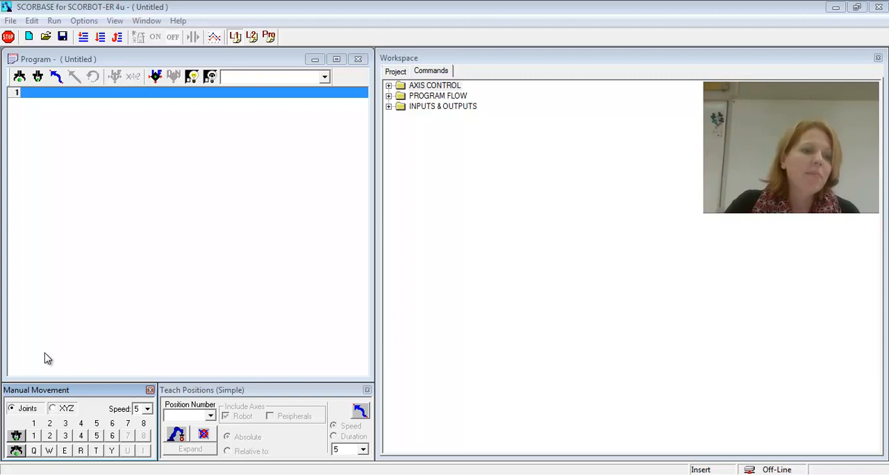
pyautogui.moveTo(131, 436)
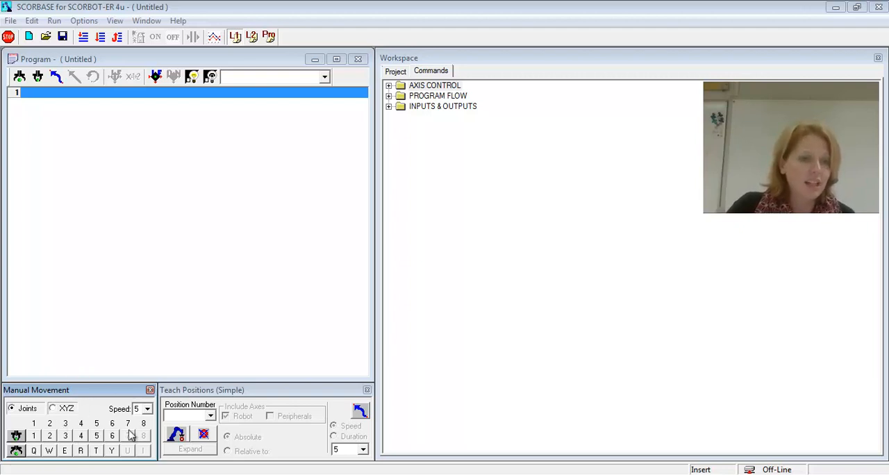
pyautogui.moveTo(96, 402)
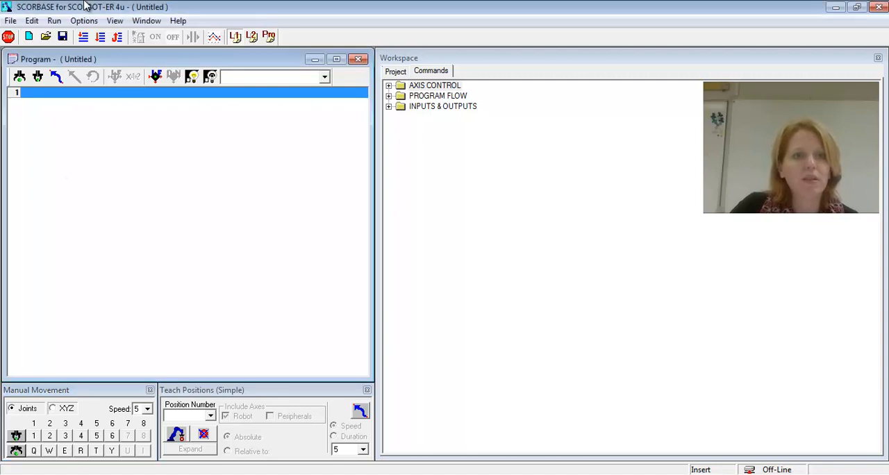
# - Show the Robot Movement window with its arm diagram, gripper and XYZPR controls via View
pyautogui.click(114, 19)
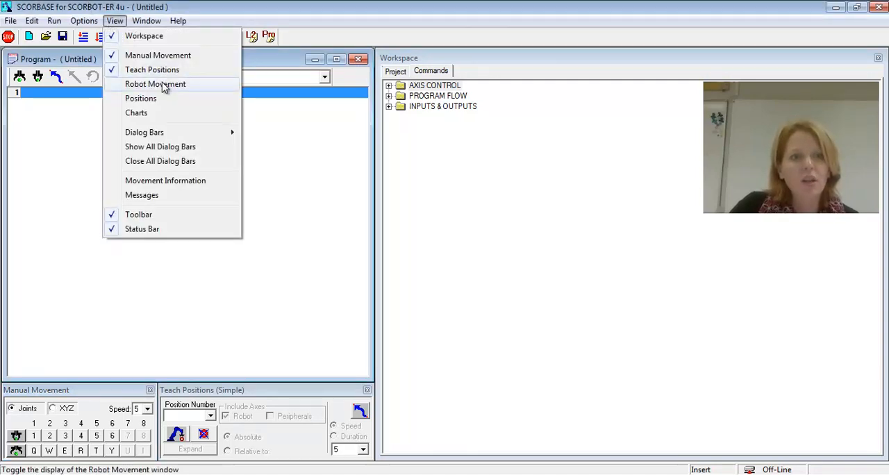
pyautogui.click(156, 83)
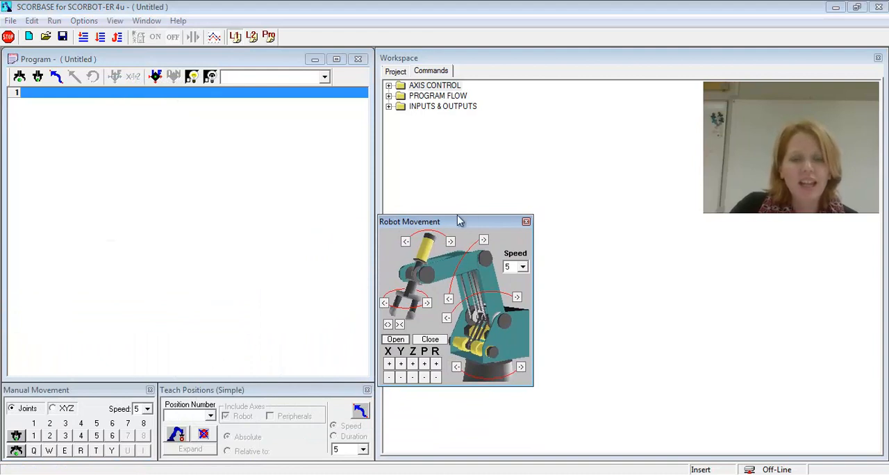
pyautogui.moveTo(472, 402)
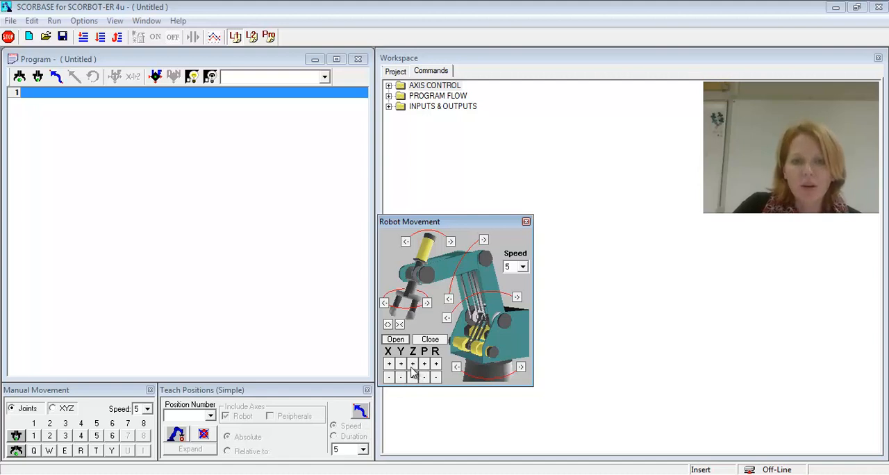
pyautogui.moveTo(409, 389)
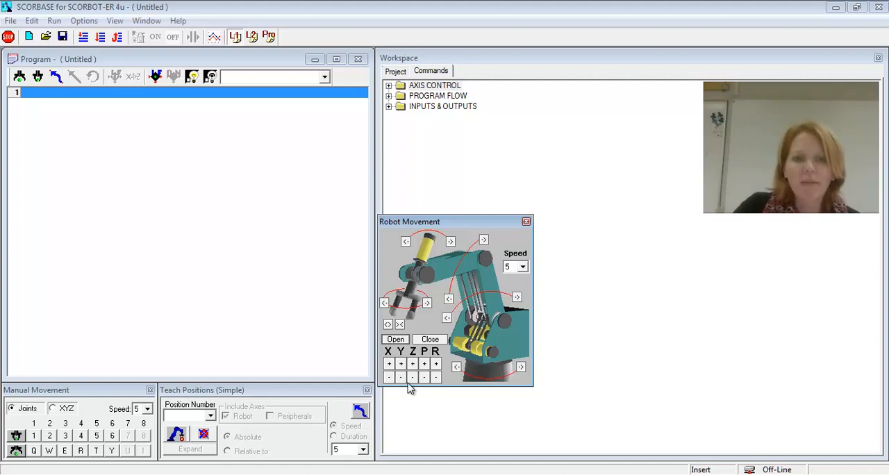
pyautogui.moveTo(394, 378)
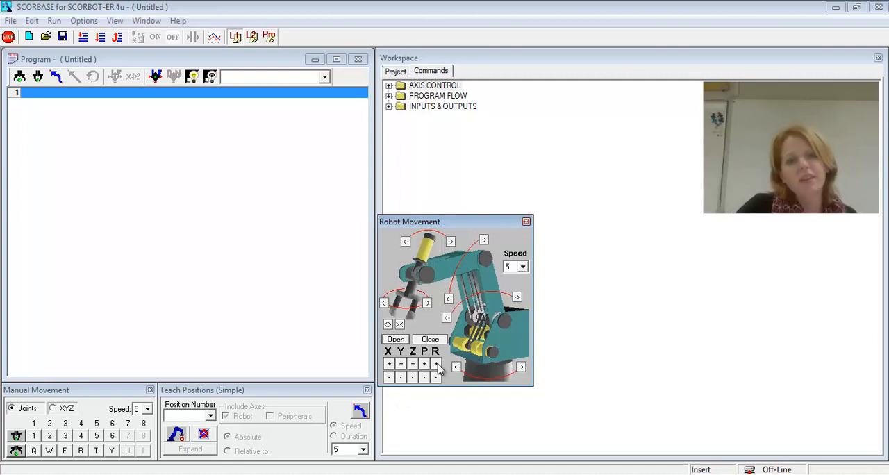
pyautogui.moveTo(493, 304)
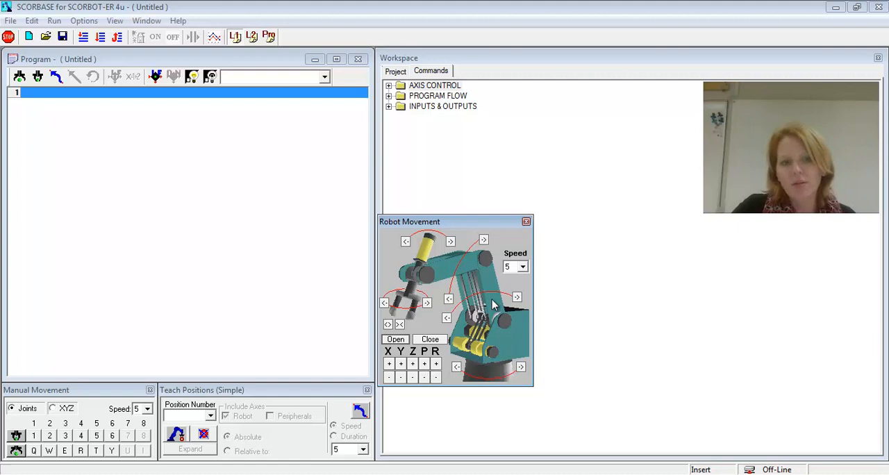
pyautogui.moveTo(91, 414)
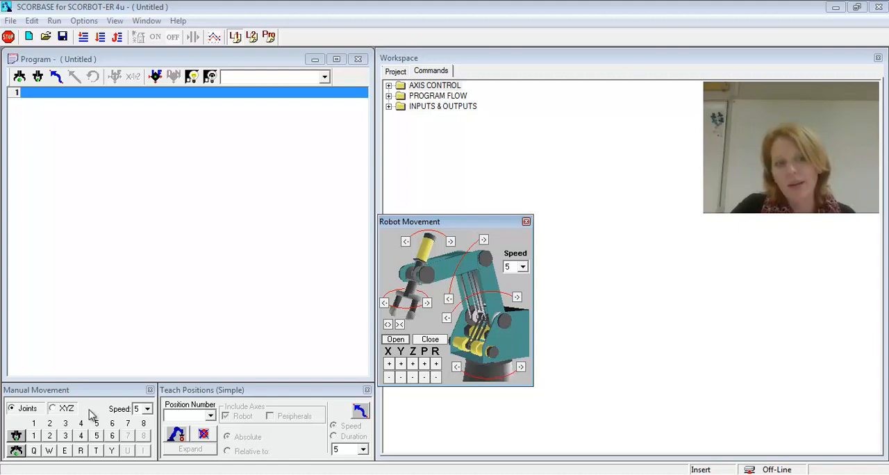
pyautogui.moveTo(231, 397)
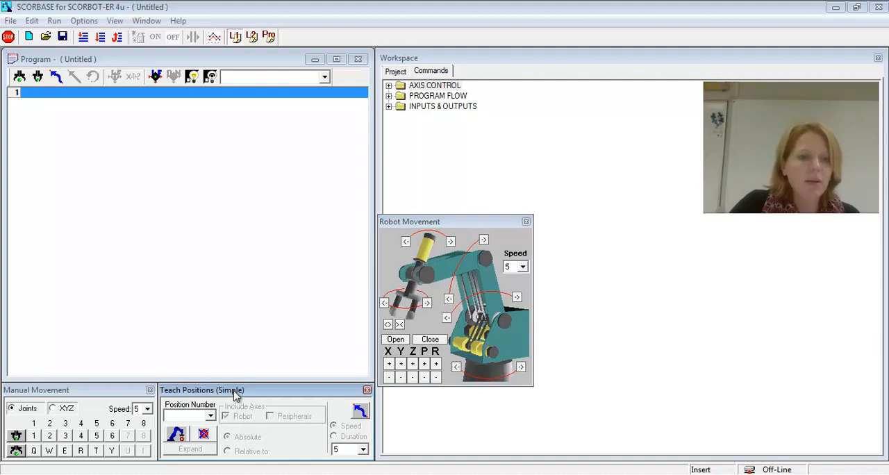
pyautogui.moveTo(197, 446)
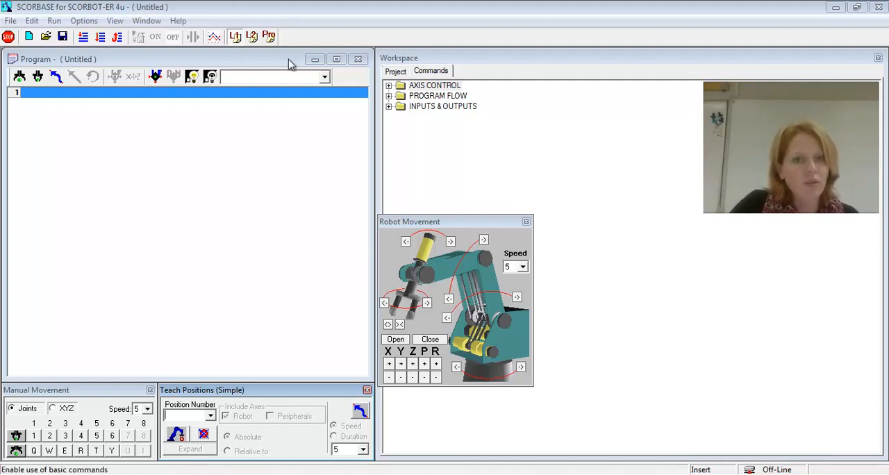
pyautogui.moveTo(456, 222); pyautogui.dragTo(372, 220)
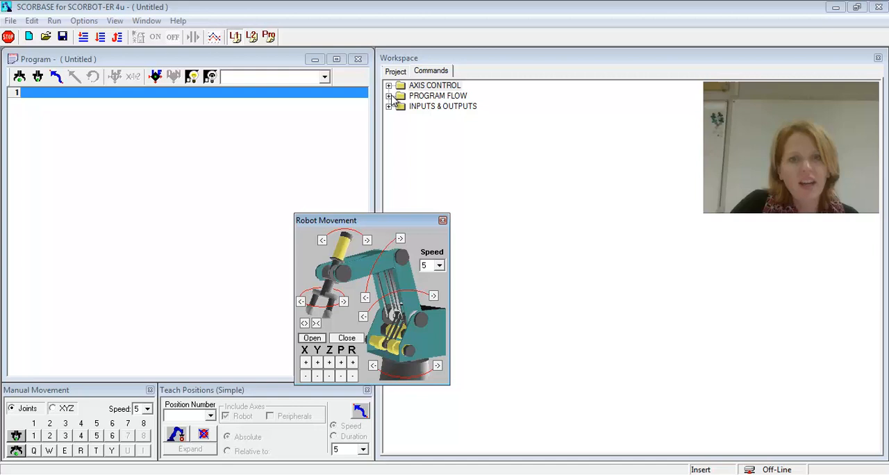
pyautogui.click(389, 85)
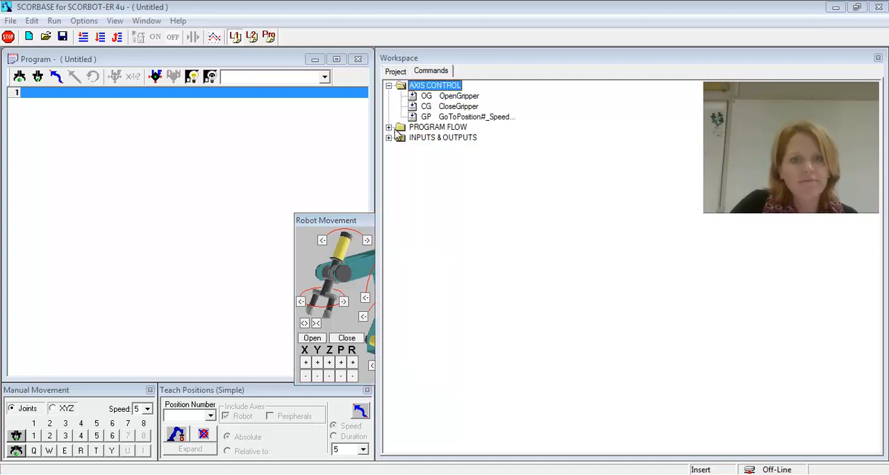
pyautogui.click(388, 127)
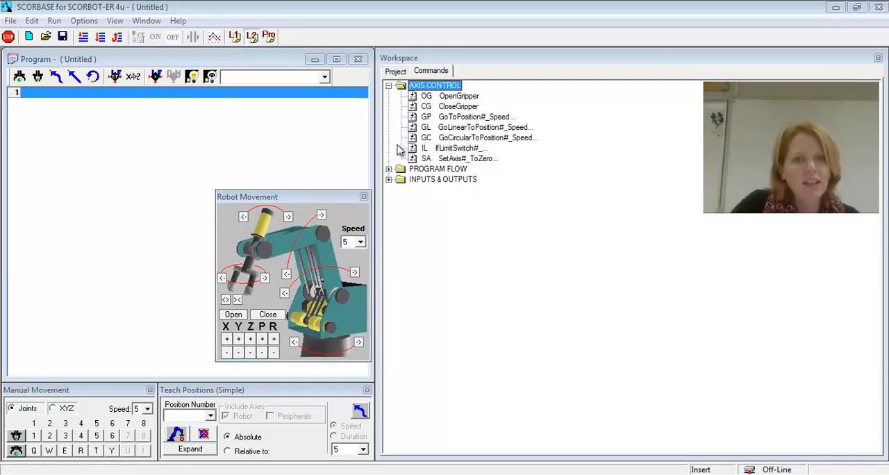
pyautogui.click(389, 169)
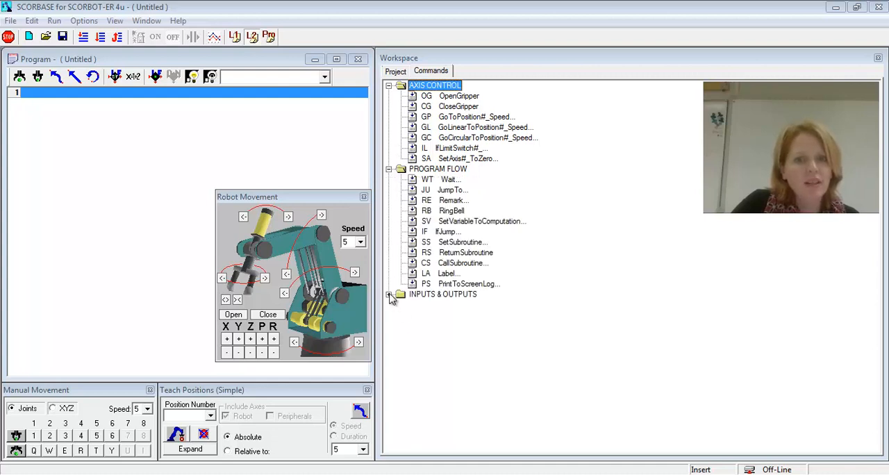
pyautogui.click(390, 294)
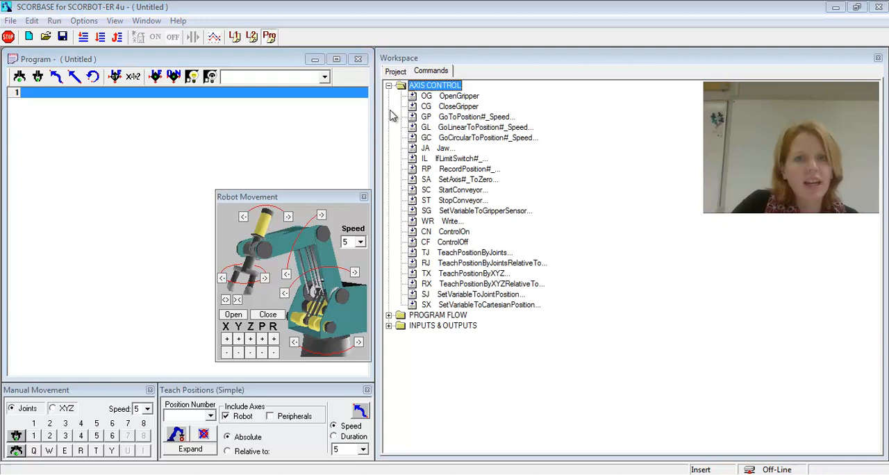
pyautogui.scroll(-3)
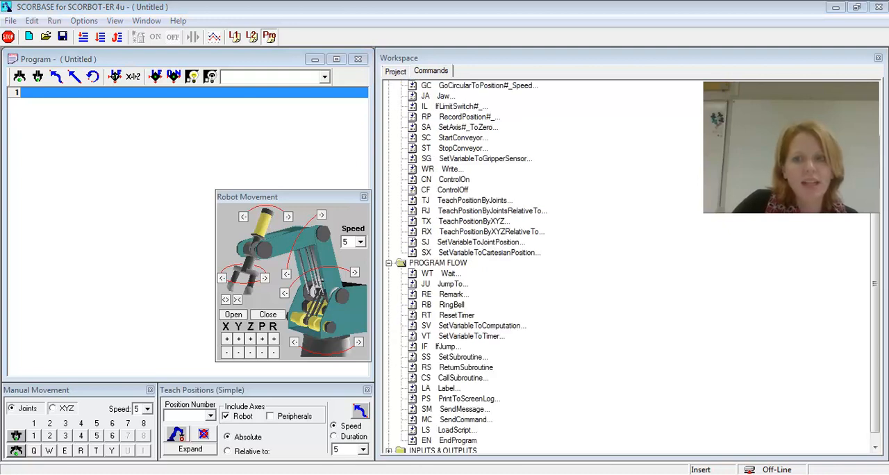
pyautogui.scroll(-3)
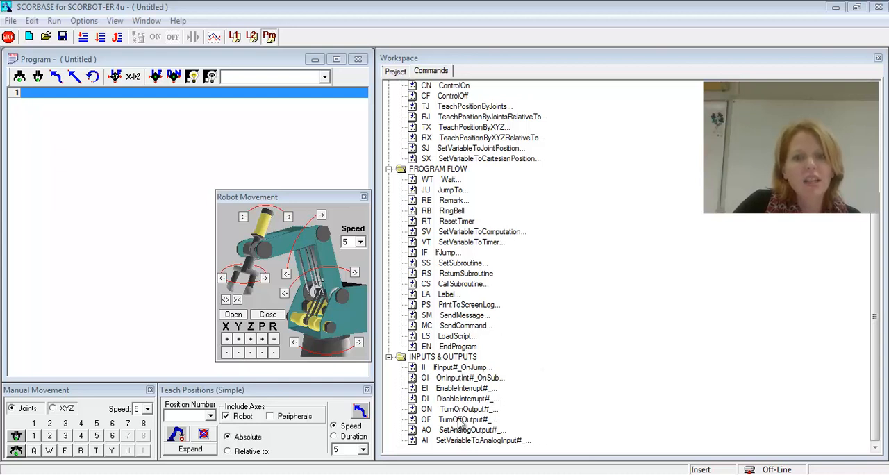
pyautogui.moveTo(411, 400)
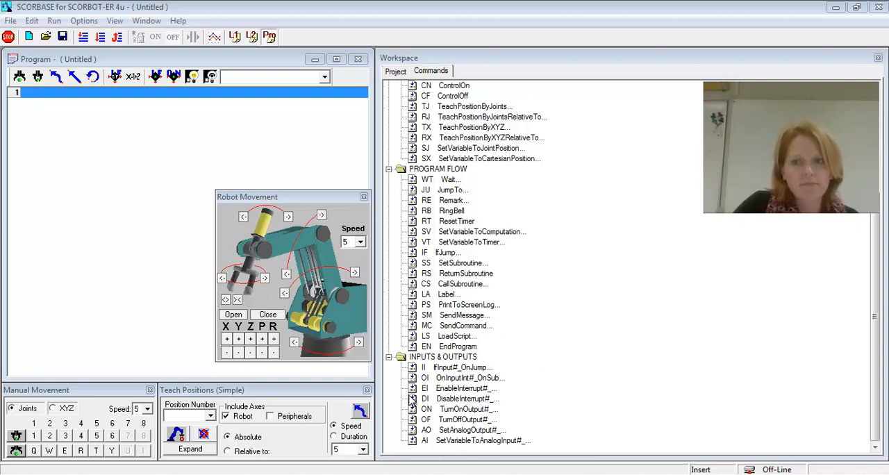
pyautogui.scroll(3)
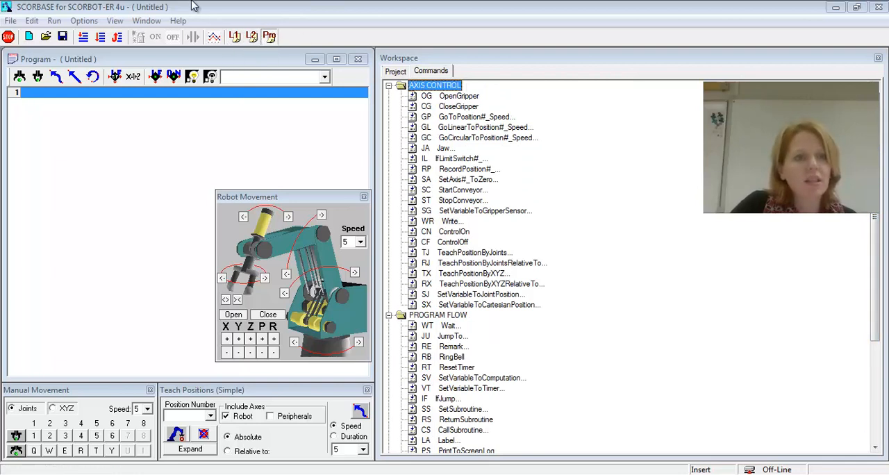
# - Check the Options user level, then expand and return Teach Positions to its simple form
pyautogui.click(83, 20)
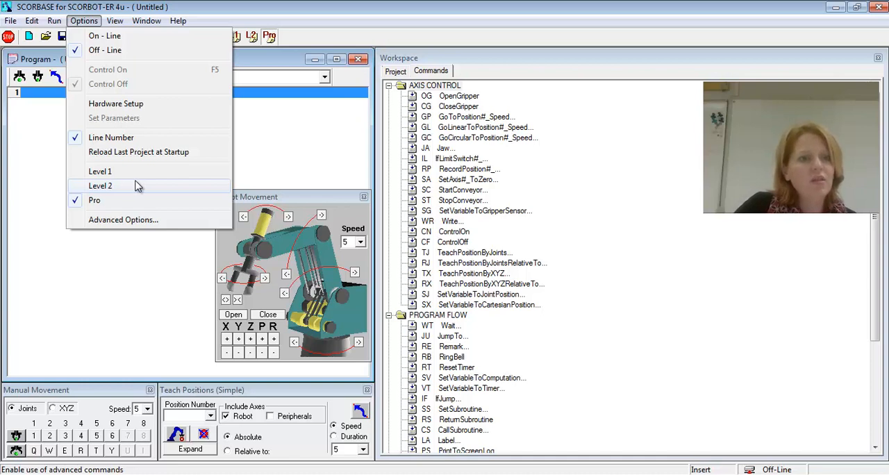
pyautogui.moveTo(128, 189)
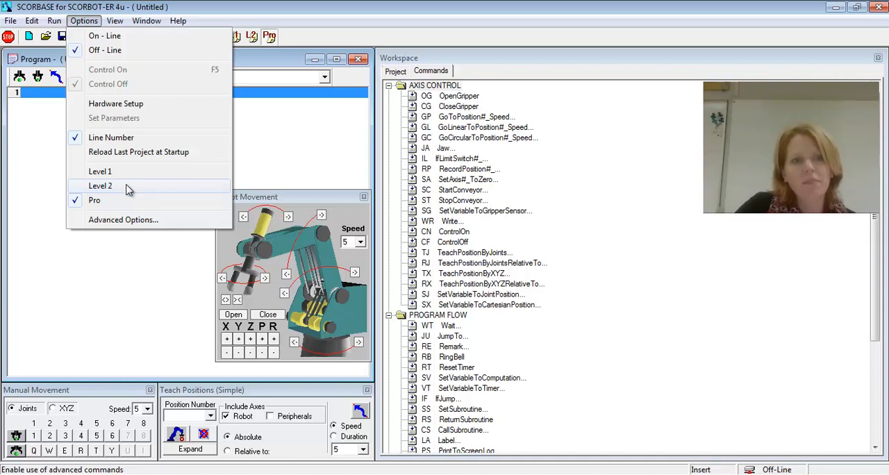
pyautogui.moveTo(70, 273)
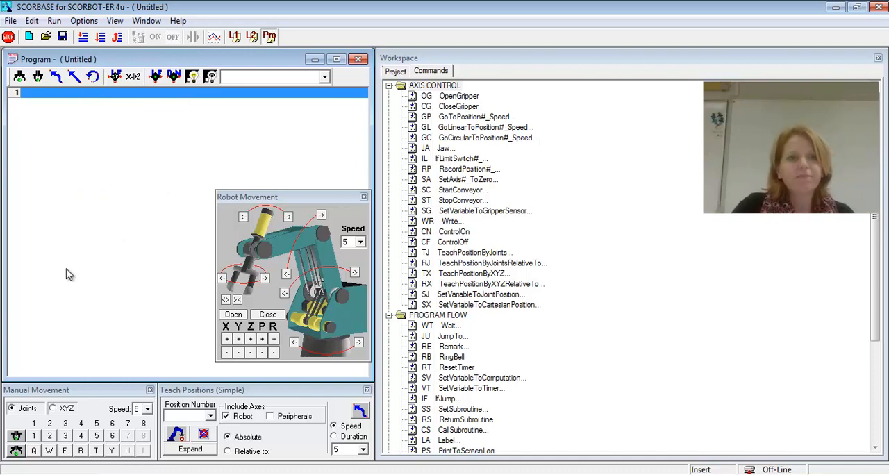
pyautogui.moveTo(195, 289)
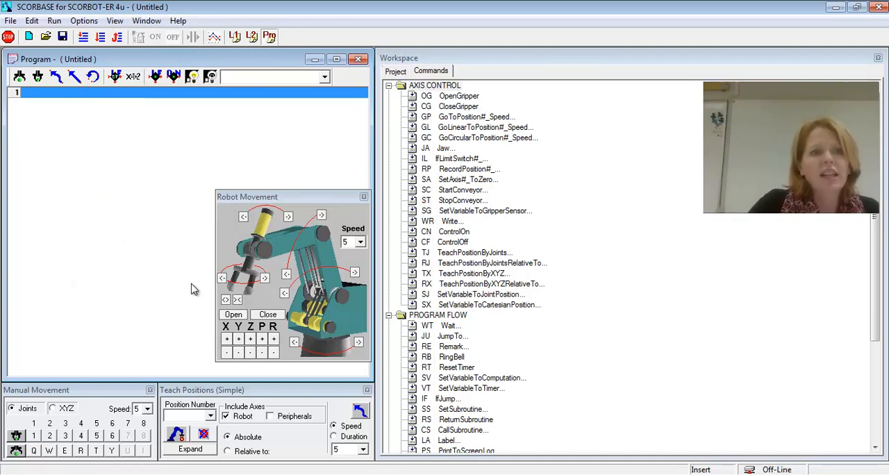
pyautogui.moveTo(316, 205)
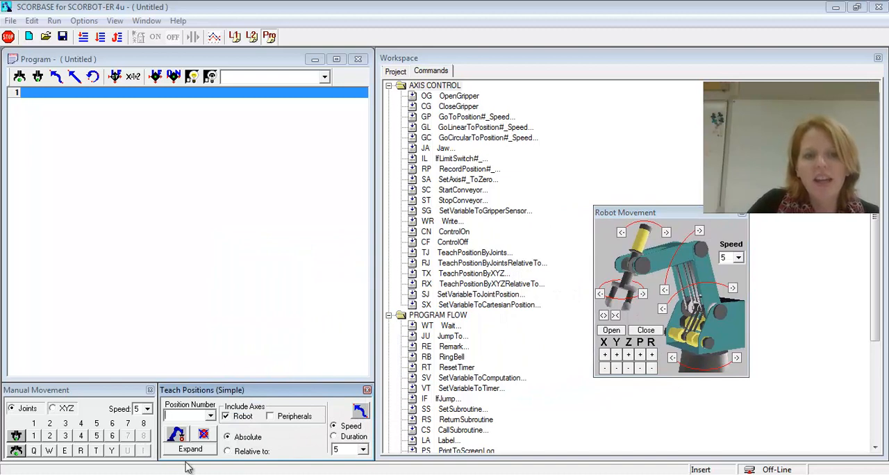
pyautogui.click(189, 447)
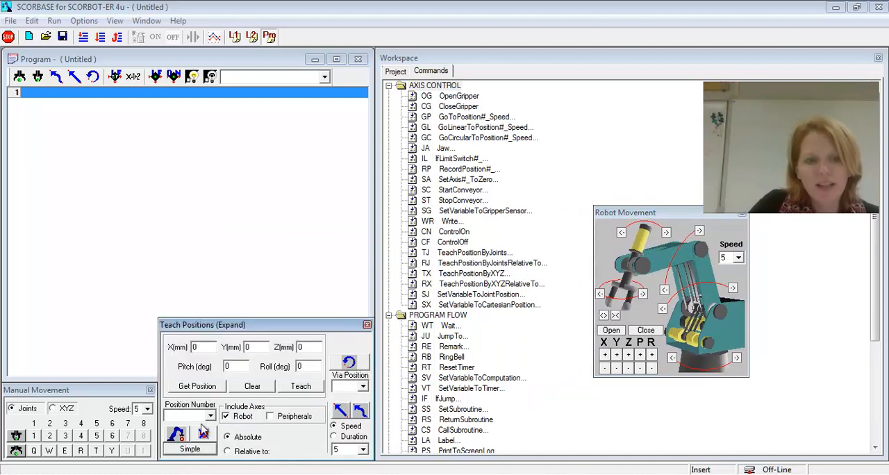
pyautogui.moveTo(267, 364)
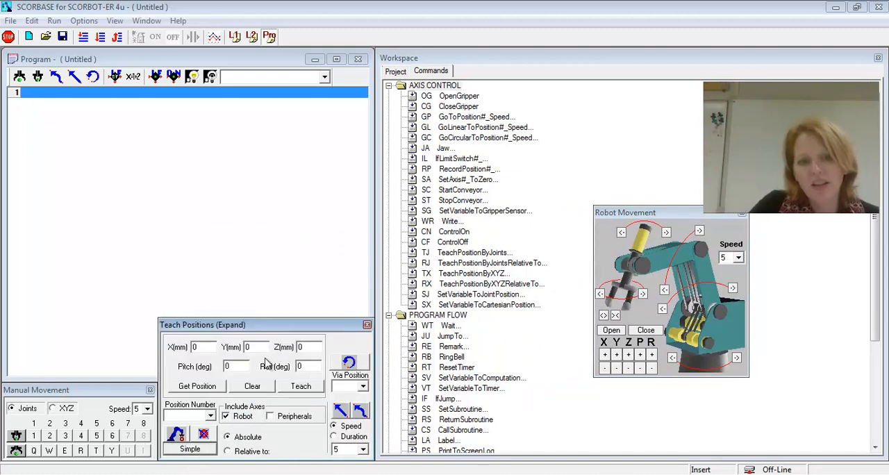
pyautogui.click(189, 449)
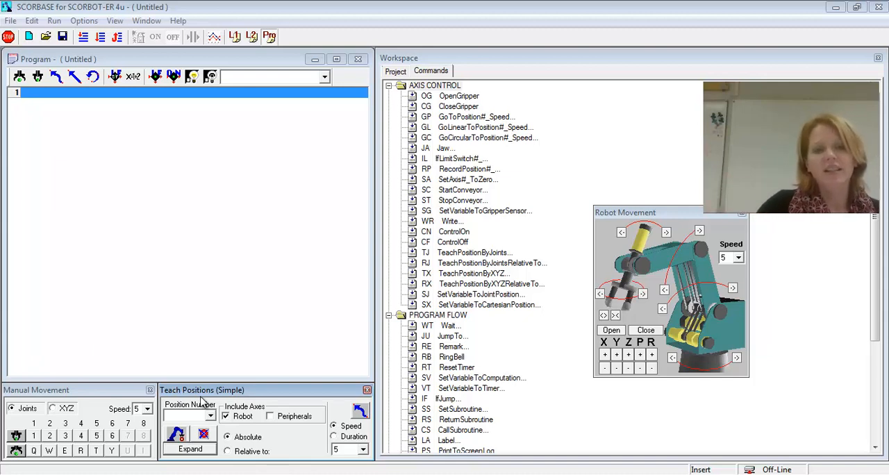
pyautogui.moveTo(120, 170)
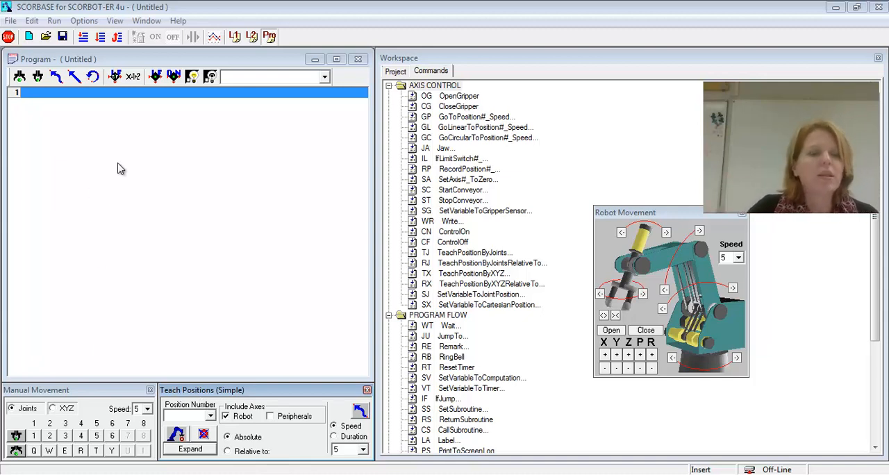
pyautogui.moveTo(38, 102)
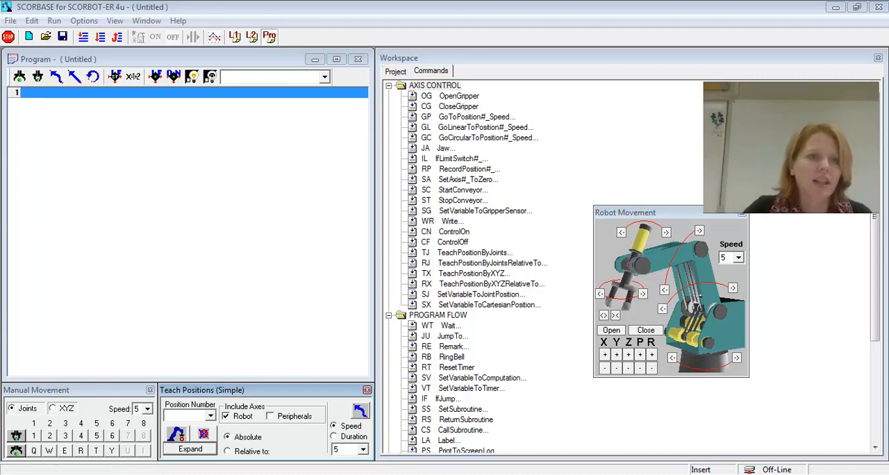
pyautogui.moveTo(84, 160)
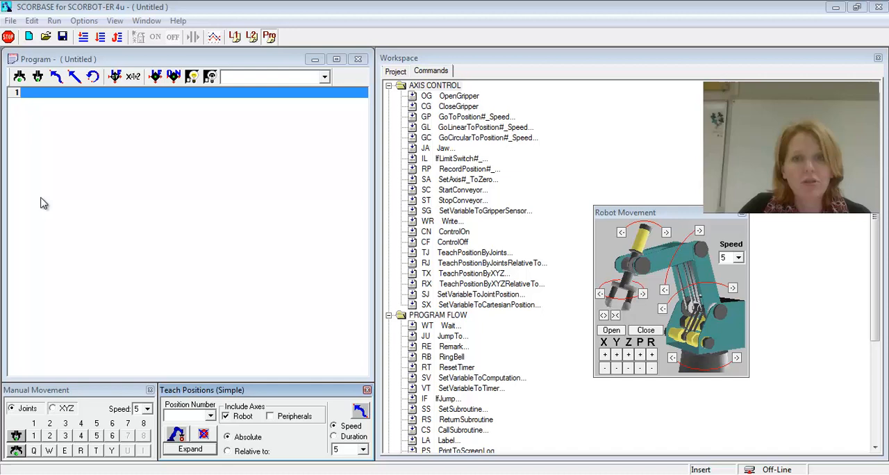
pyautogui.moveTo(455, 100)
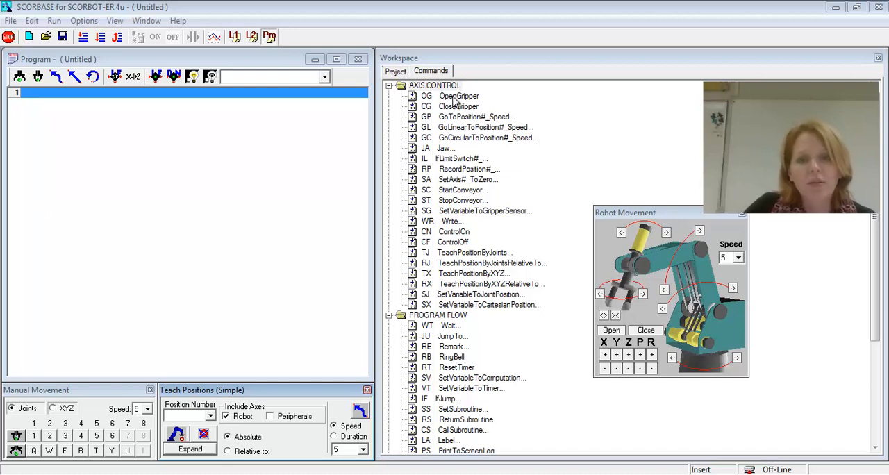
pyautogui.moveTo(386, 105)
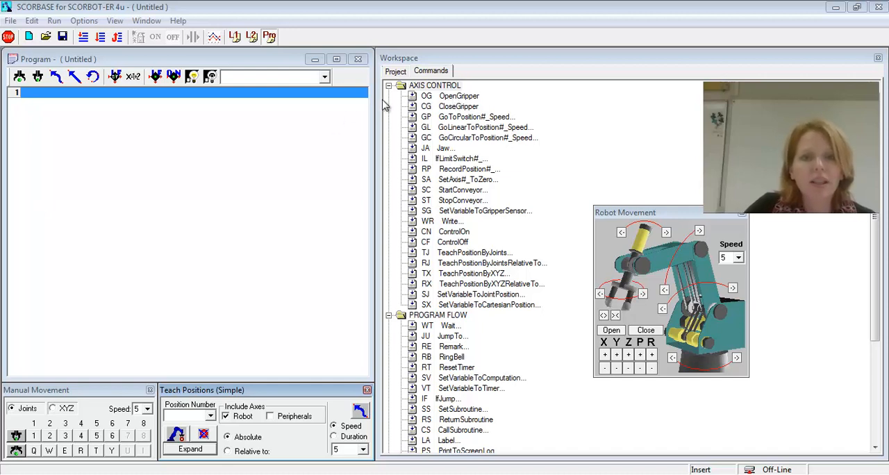
# - Close Robot Movement, collapse Program Flow and expand only the Axis Control commands
pyautogui.click(389, 85)
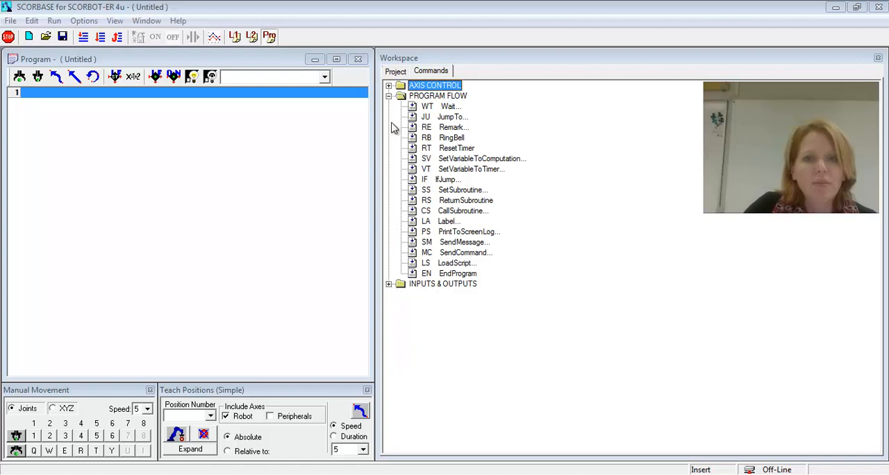
pyautogui.click(389, 96)
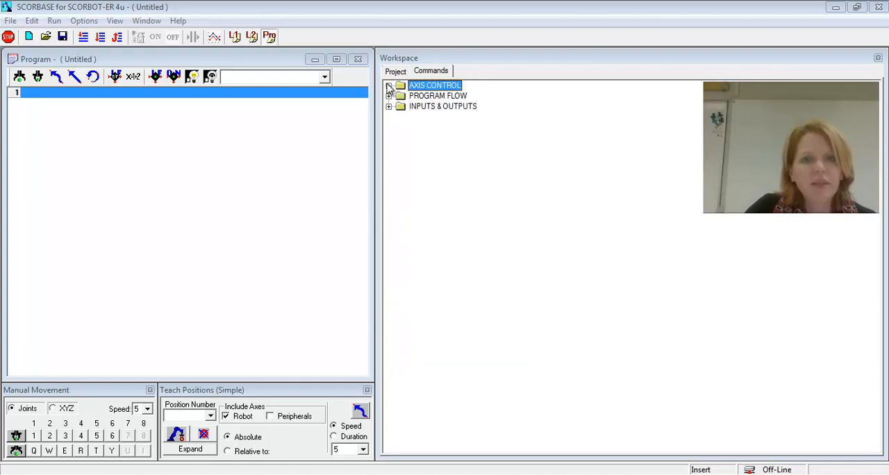
pyautogui.click(389, 85)
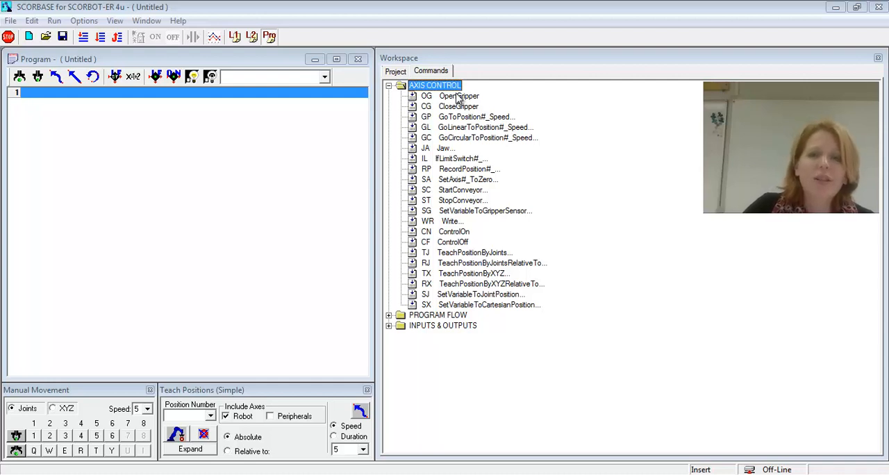
# - Add Open Gripper followed by Go to Position 12 at speed 5
pyautogui.doubleClick(458, 96)
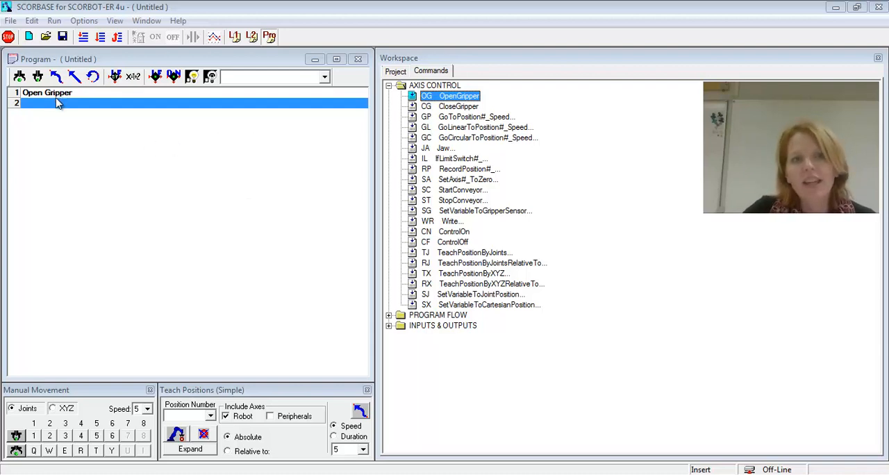
pyautogui.moveTo(75, 199)
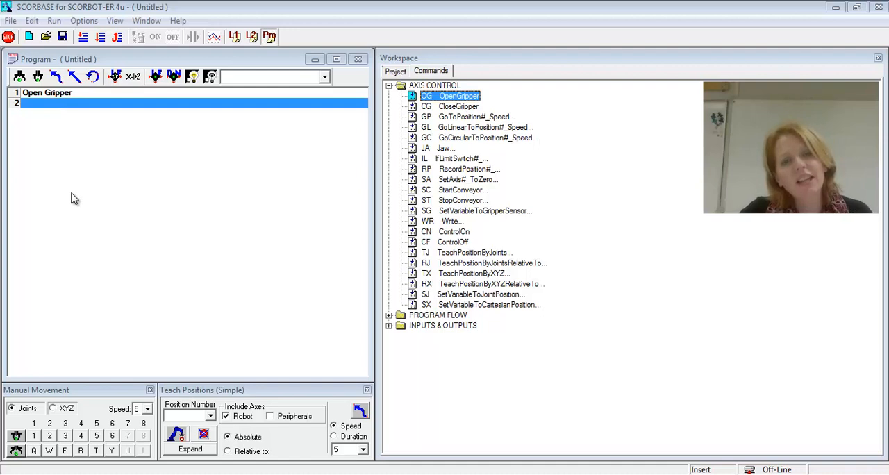
pyautogui.moveTo(465, 130)
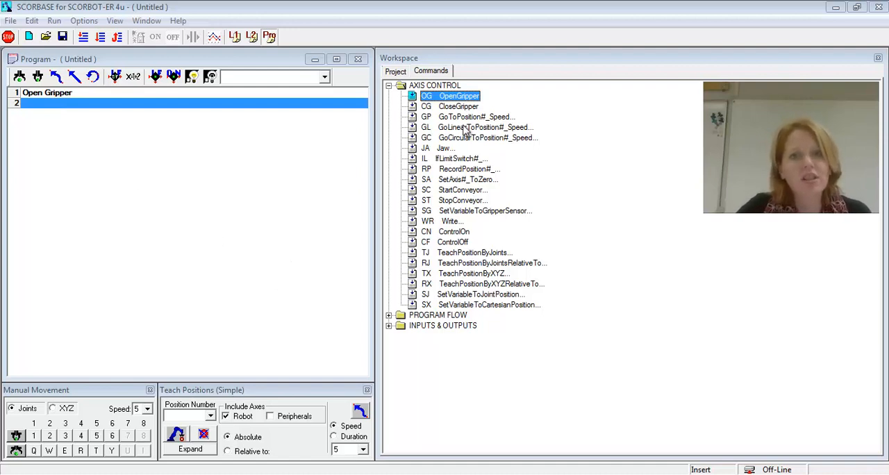
pyautogui.doubleClick(474, 116)
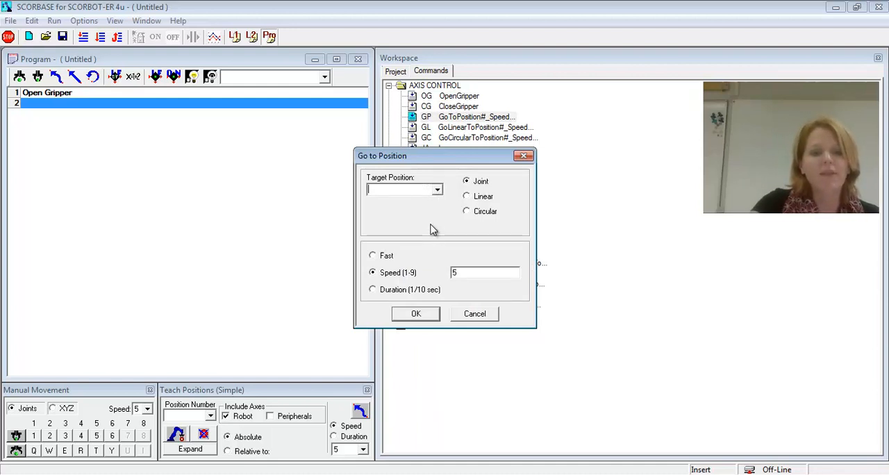
pyautogui.write('12')
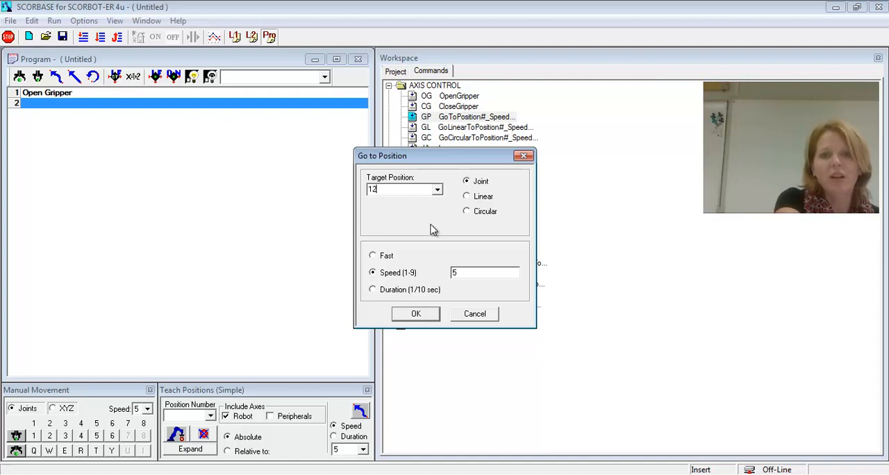
pyautogui.moveTo(430, 229)
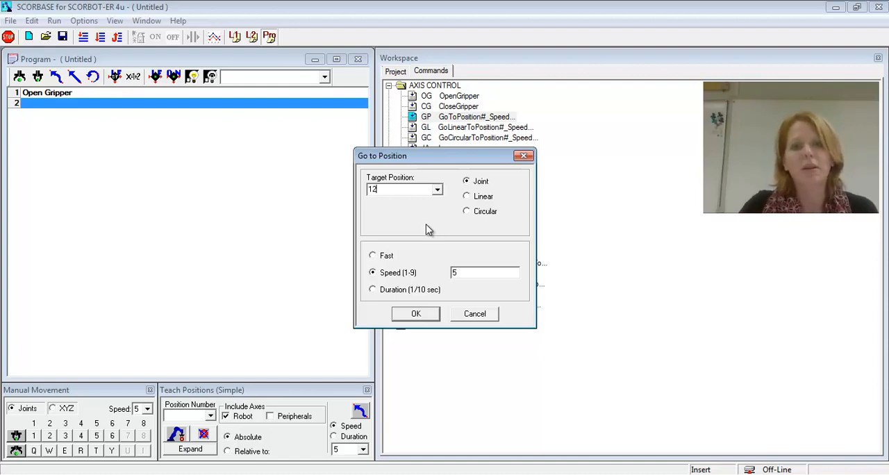
pyautogui.moveTo(467, 191)
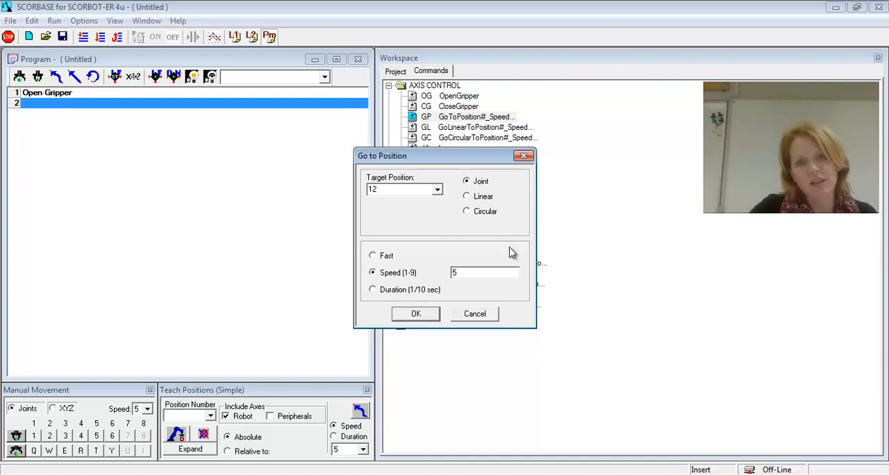
pyautogui.moveTo(408, 322)
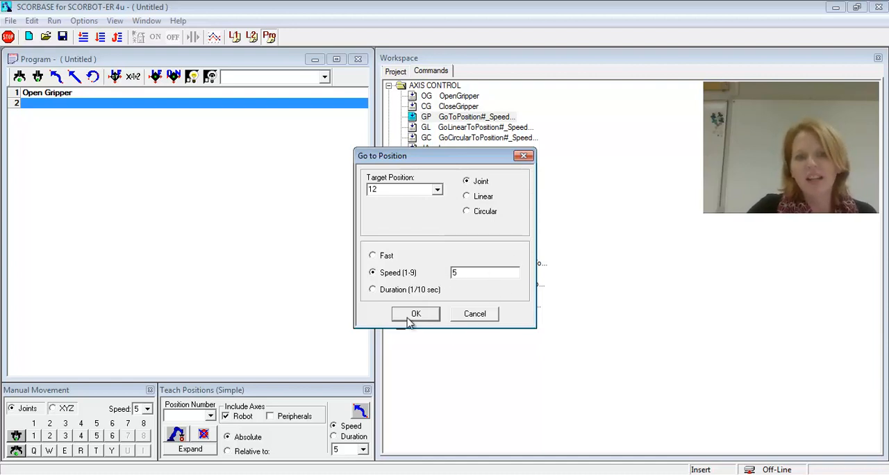
pyautogui.click(415, 314)
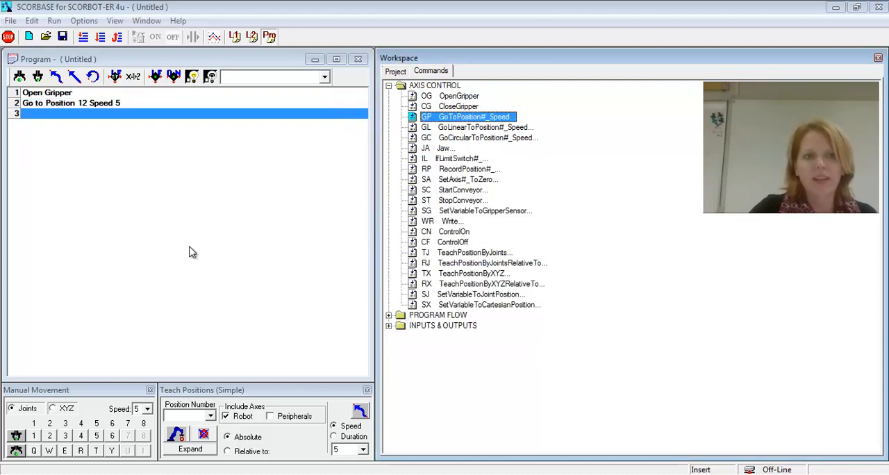
pyautogui.moveTo(349, 151)
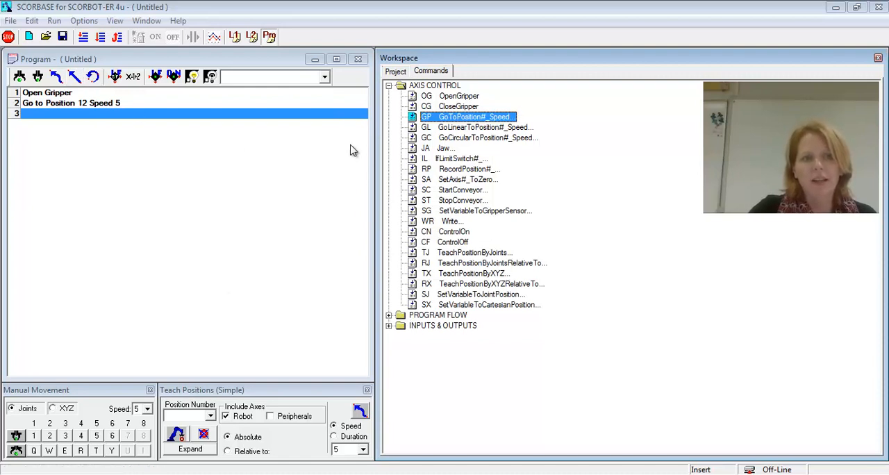
pyautogui.moveTo(360, 141)
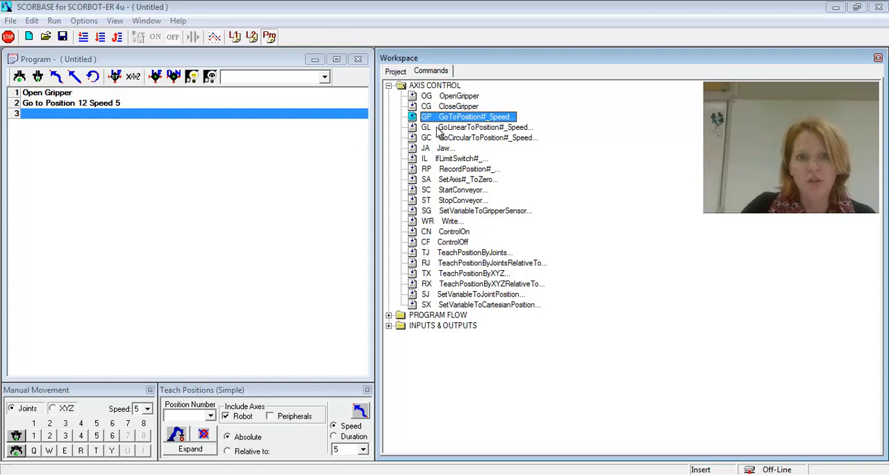
pyautogui.moveTo(474, 125)
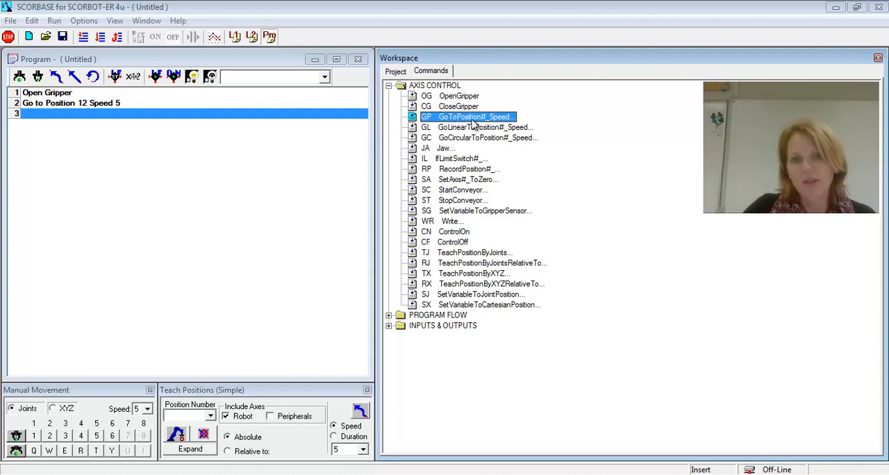
# - Add Go to Position 10 at speed 5 after the move to position 12
pyautogui.doubleClick(475, 117)
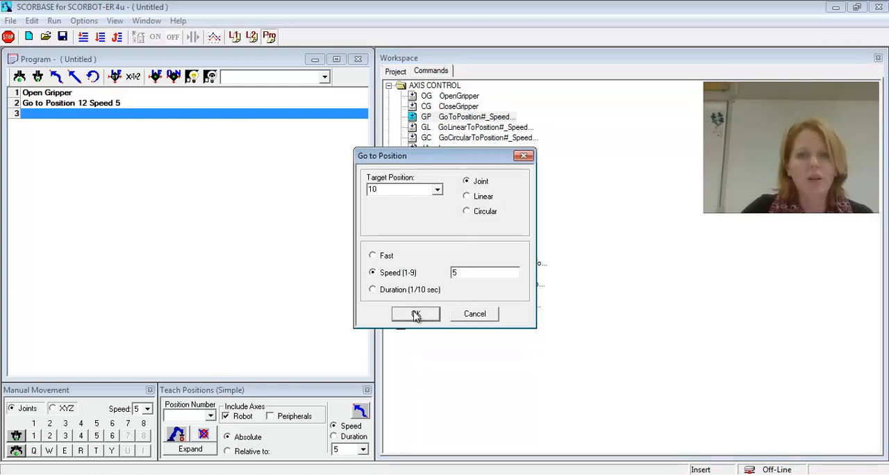
pyautogui.click(415, 314)
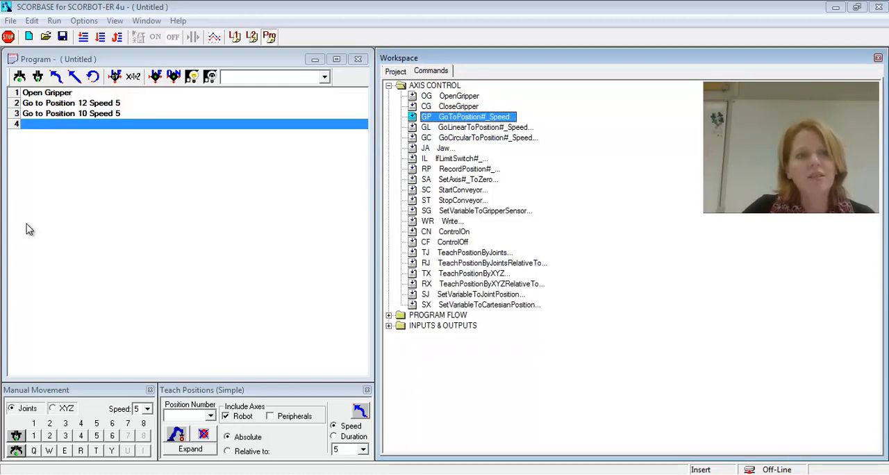
pyautogui.moveTo(555, 75)
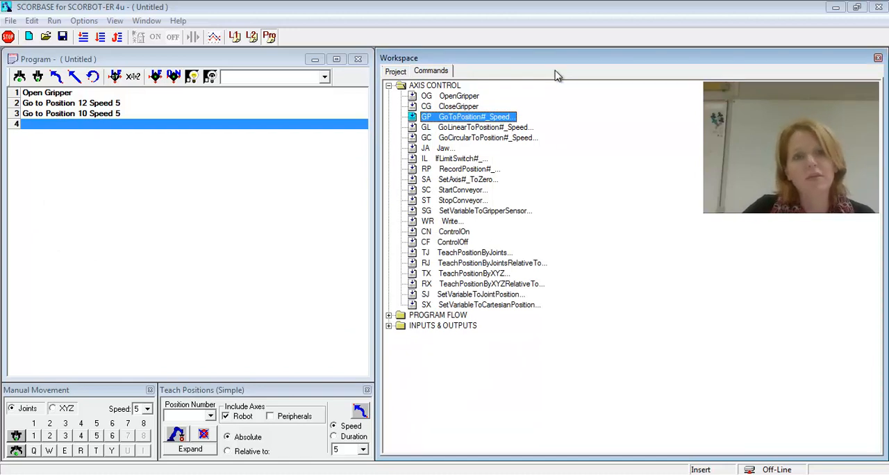
# - Add Close Gripper followed by Go to Position 12 at speed 5
pyautogui.doubleClick(458, 105)
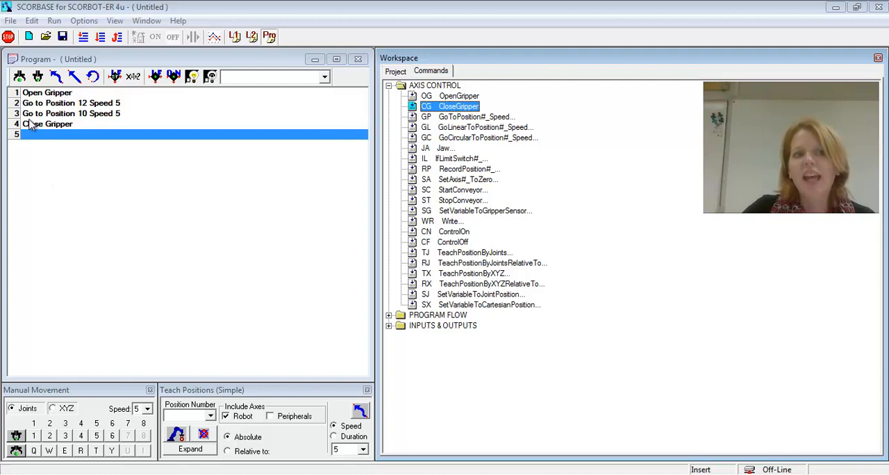
pyautogui.moveTo(36, 151)
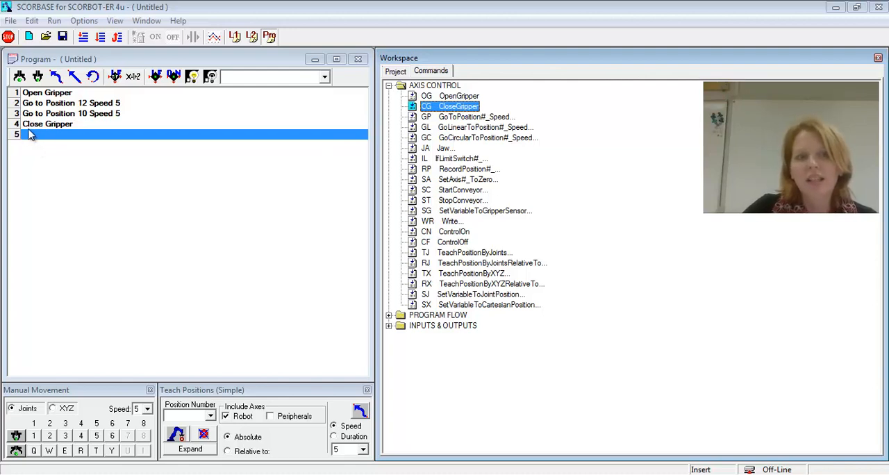
pyautogui.click(475, 117)
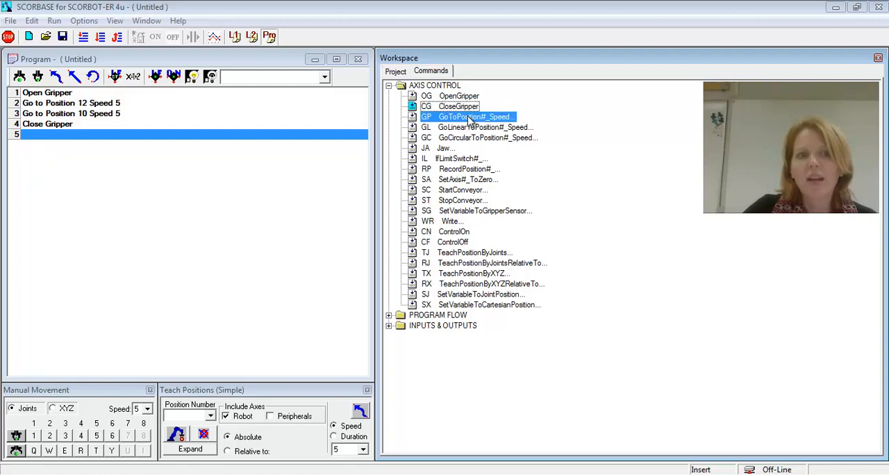
pyautogui.doubleClick(474, 116)
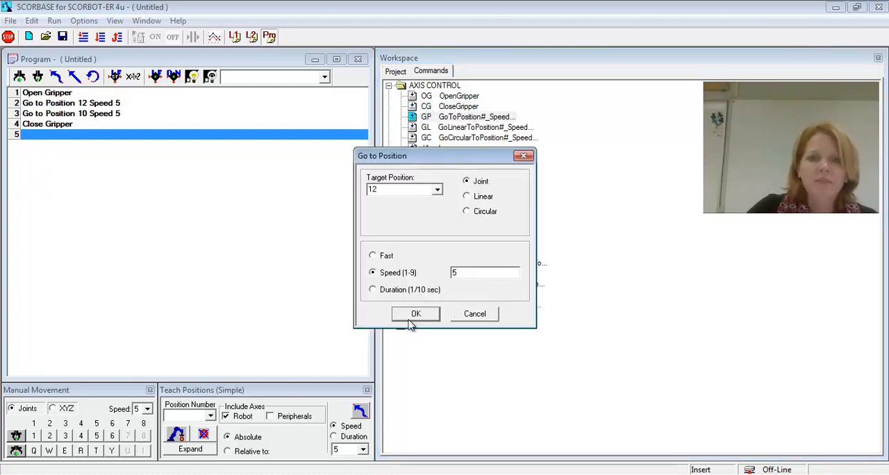
pyautogui.click(416, 314)
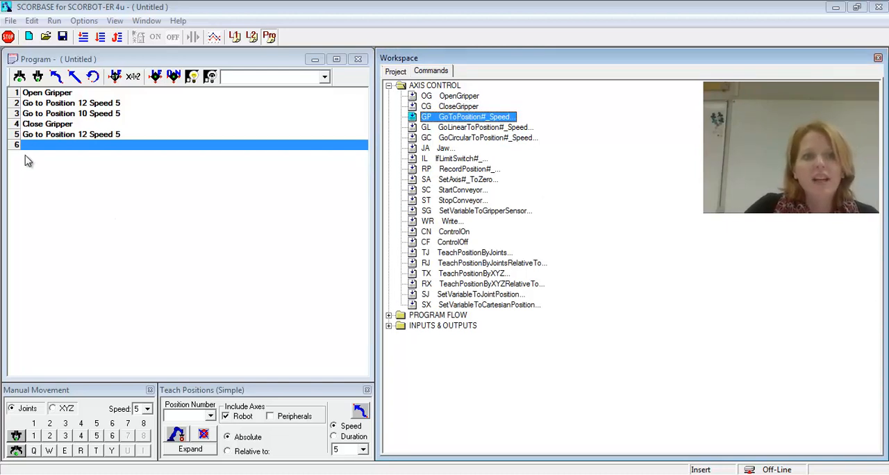
pyautogui.moveTo(48, 148)
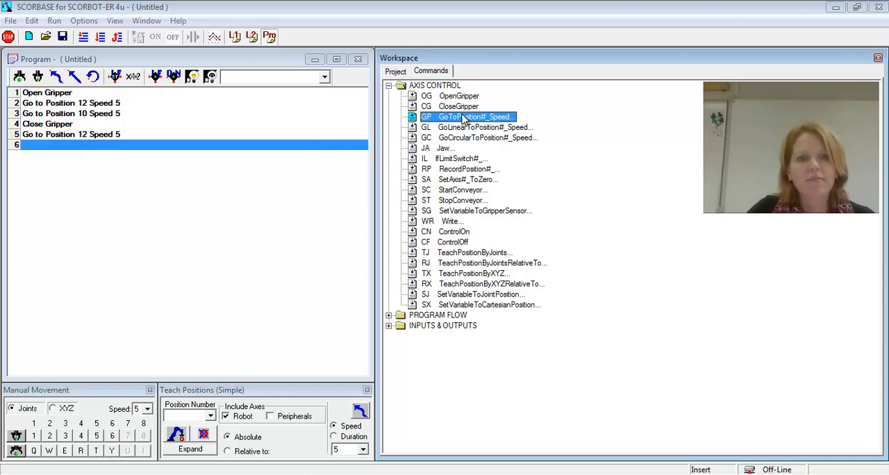
# - Add Go to Position 22 and Go to Position 20, both at speed 5
pyautogui.doubleClick(474, 116)
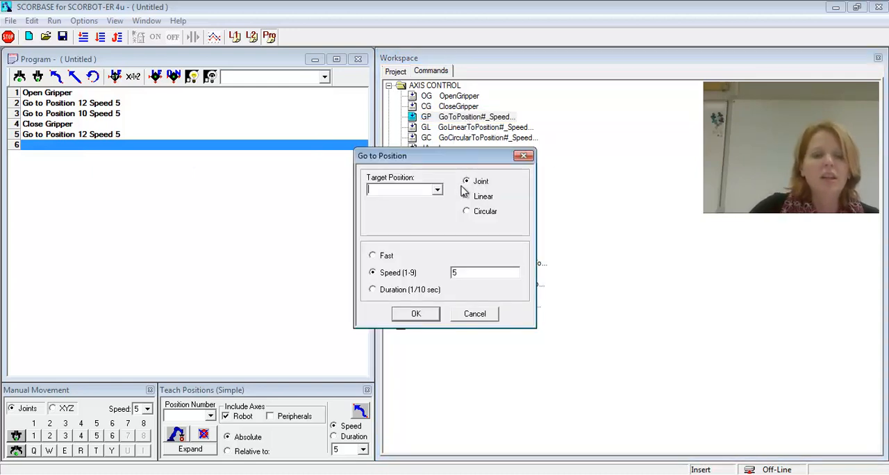
pyautogui.write('23')
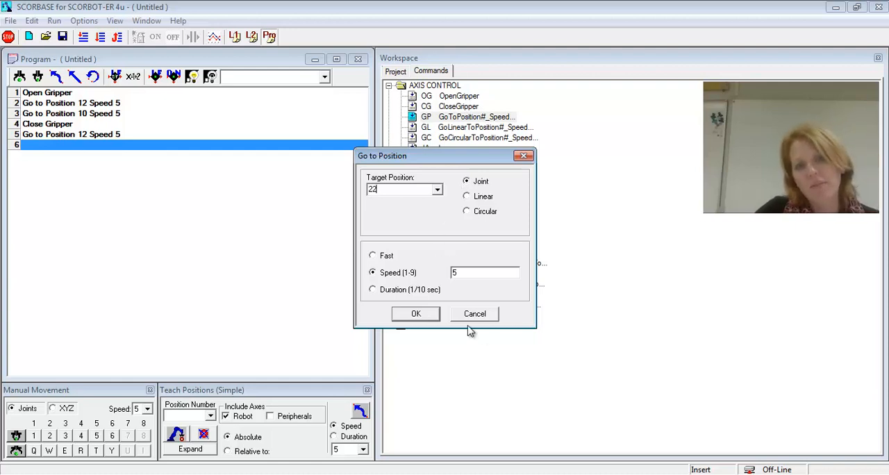
pyautogui.click(415, 314)
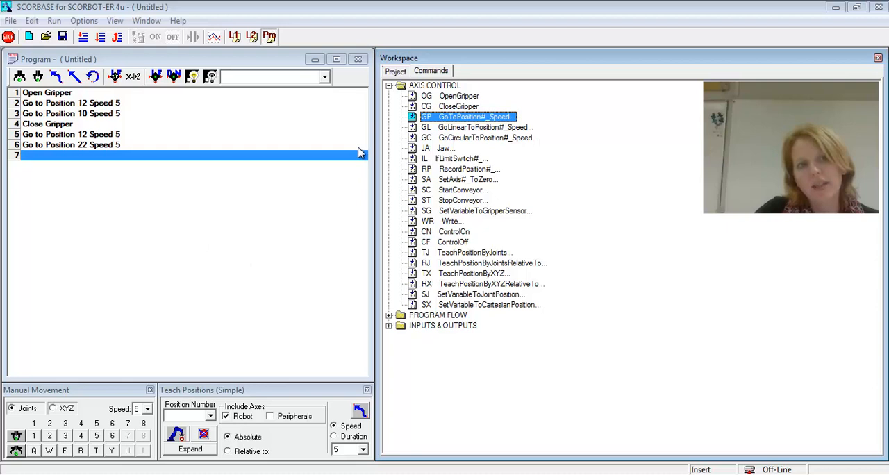
pyautogui.doubleClick(474, 116)
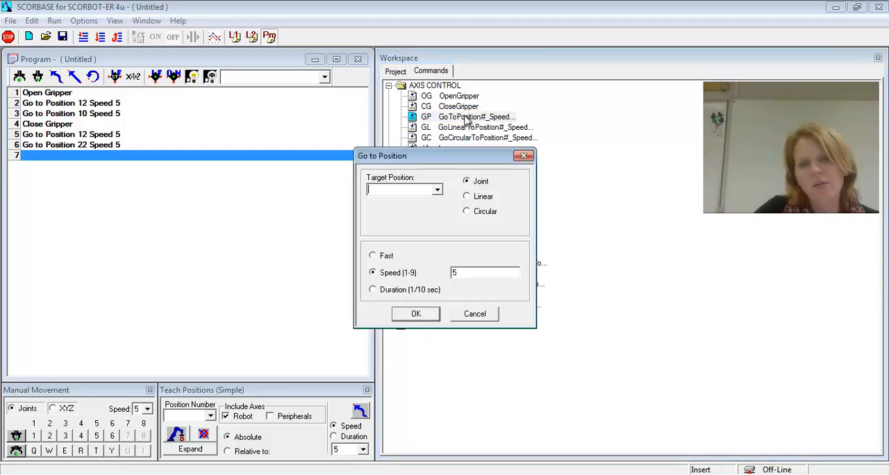
pyautogui.write('20')
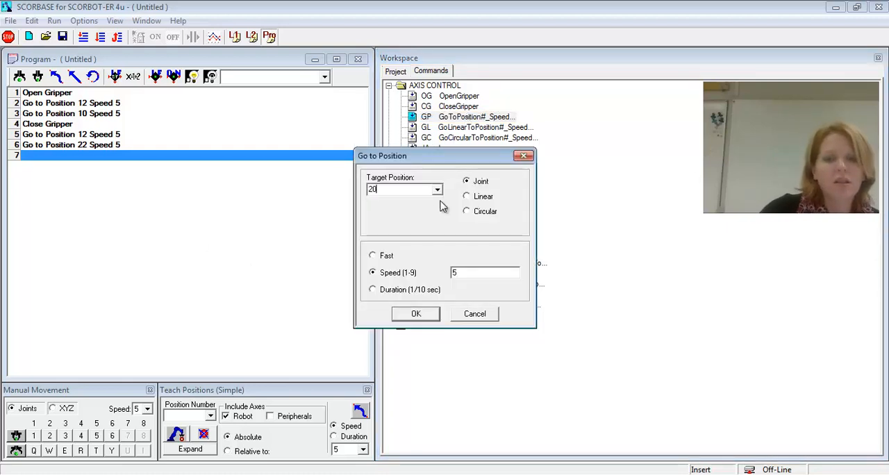
pyautogui.click(415, 314)
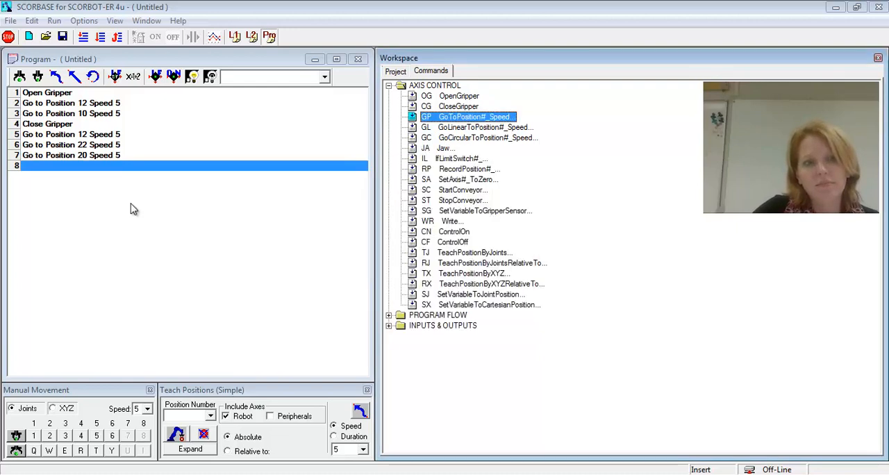
pyautogui.moveTo(469, 103)
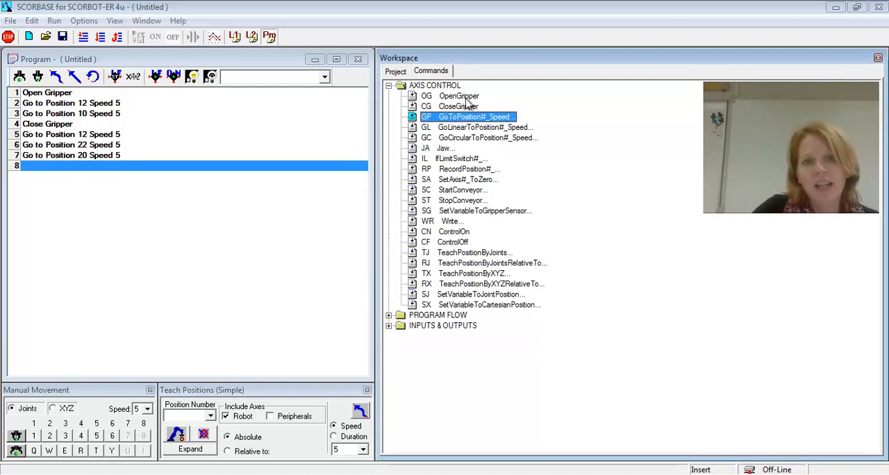
# - Finish with a final Open Gripper line, making eight lines, and return to line 1
pyautogui.doubleClick(459, 95)
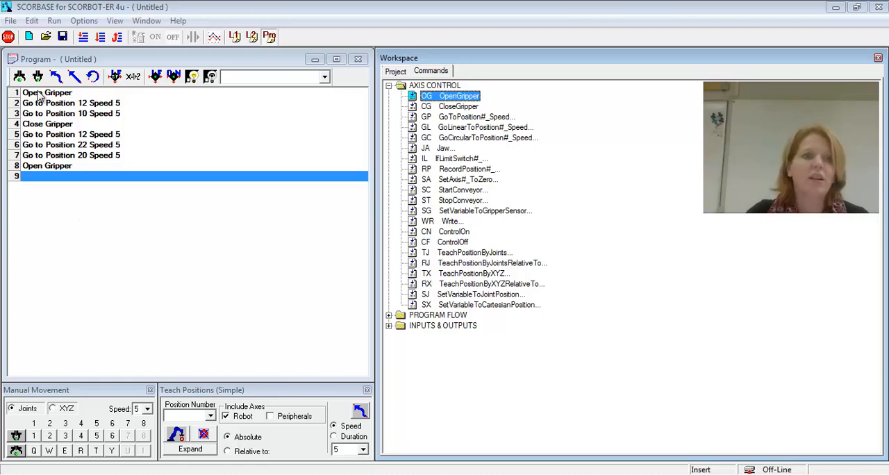
pyautogui.click(48, 92)
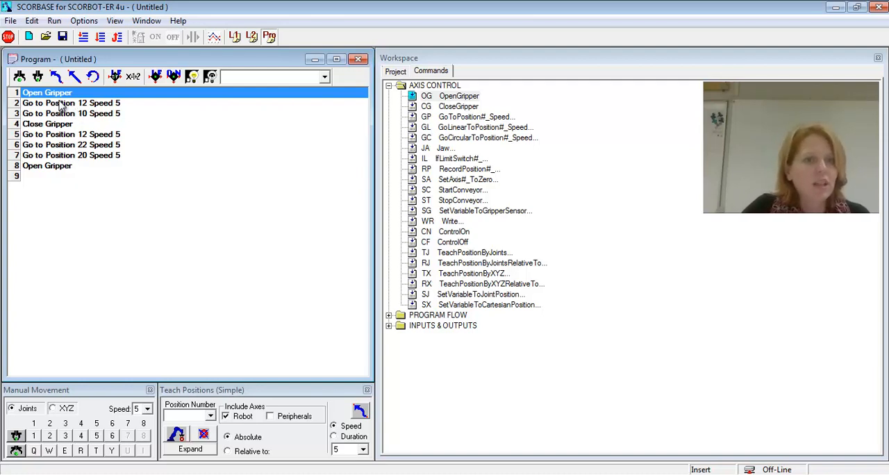
pyautogui.moveTo(84, 36)
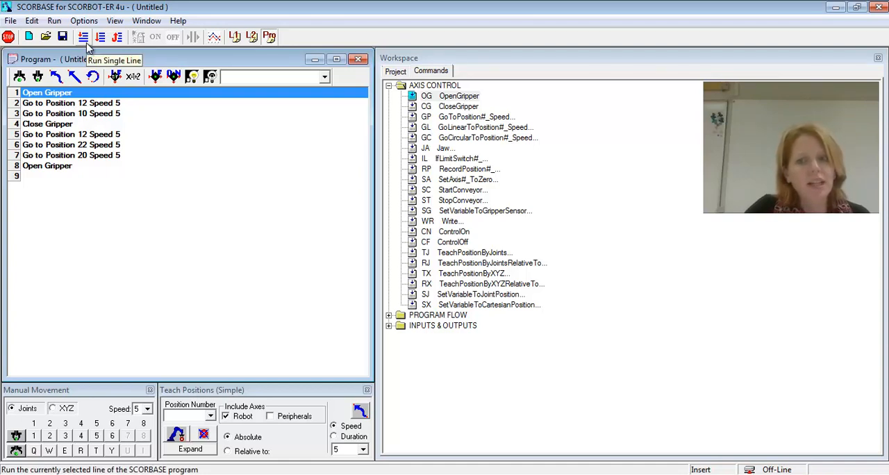
pyautogui.moveTo(203, 325)
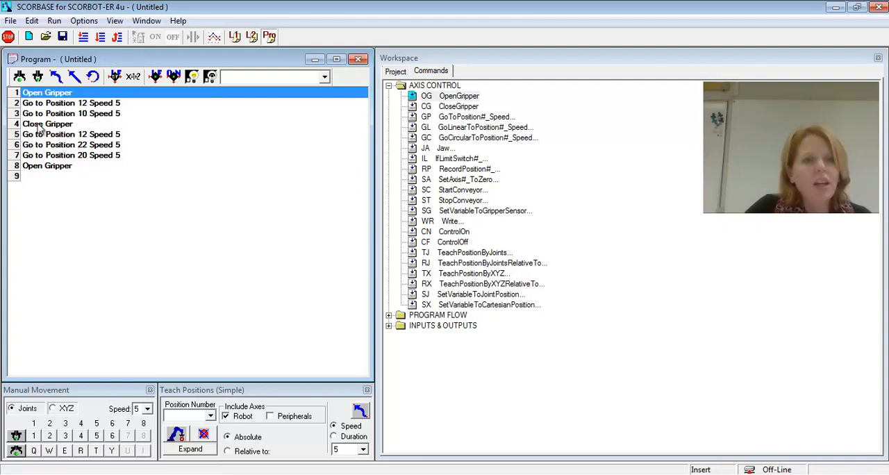
pyautogui.moveTo(73, 149)
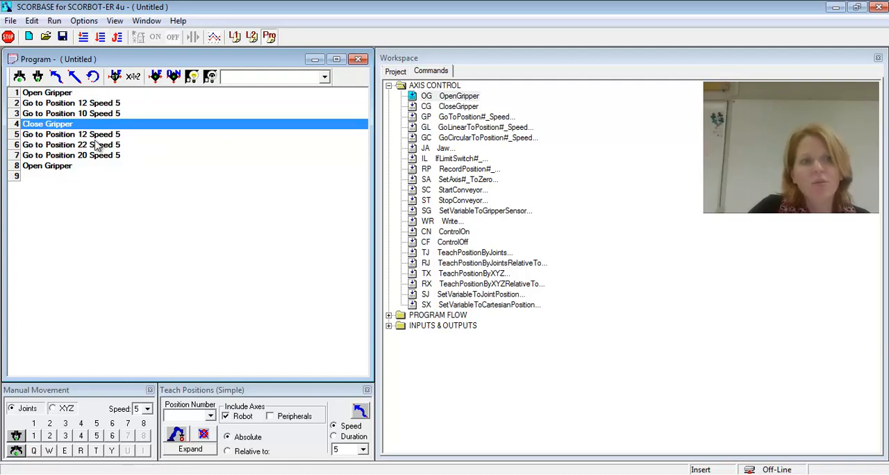
pyautogui.moveTo(68, 103)
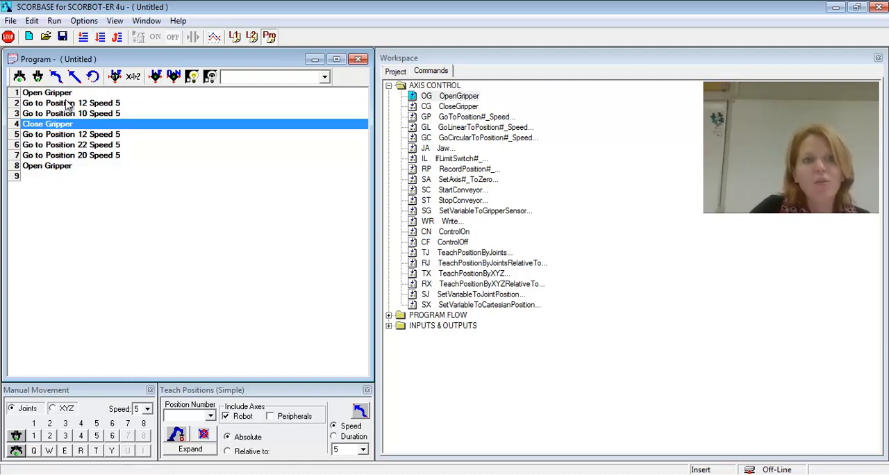
pyautogui.click(48, 91)
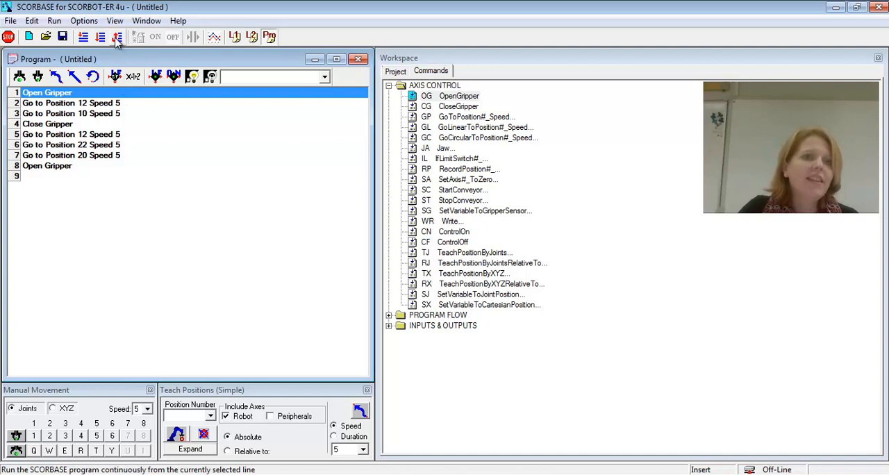
pyautogui.moveTo(117, 36)
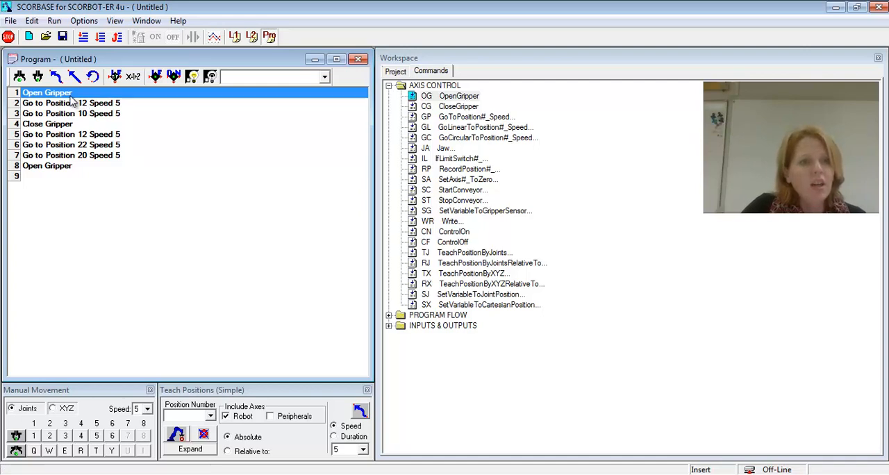
pyautogui.moveTo(77, 179)
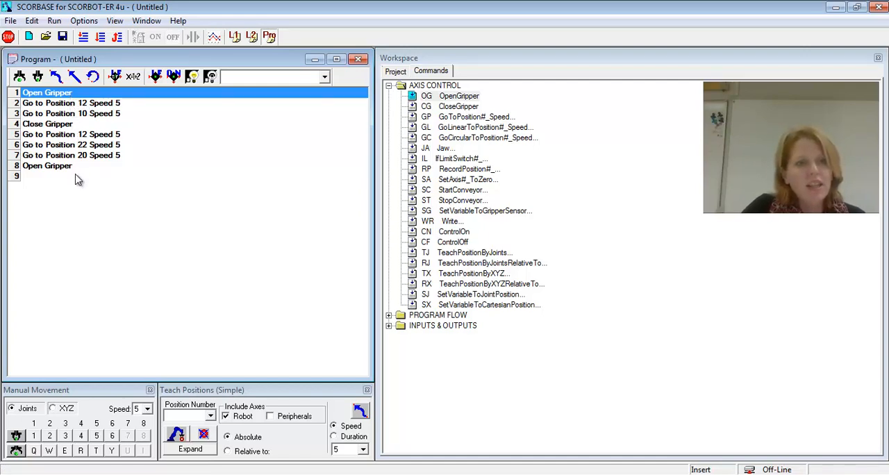
pyautogui.moveTo(26, 172)
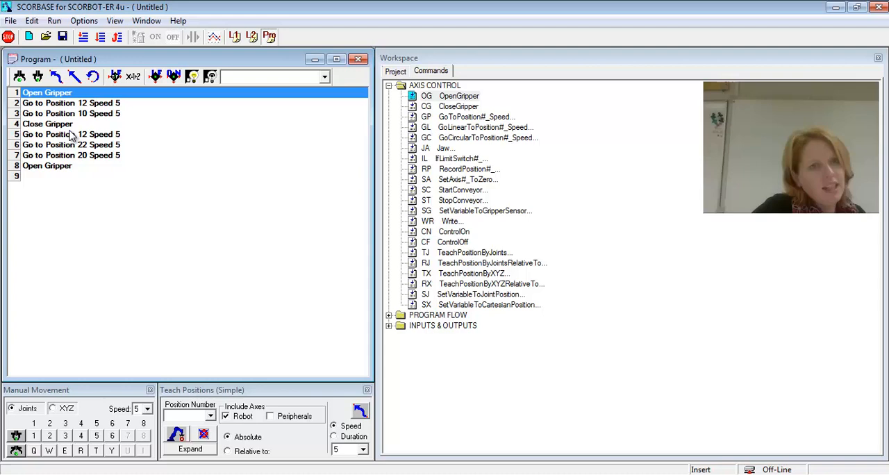
pyautogui.moveTo(131, 125)
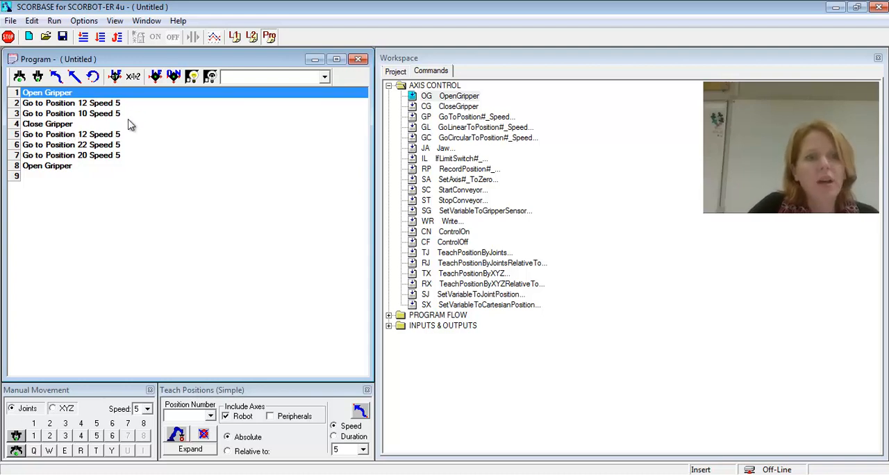